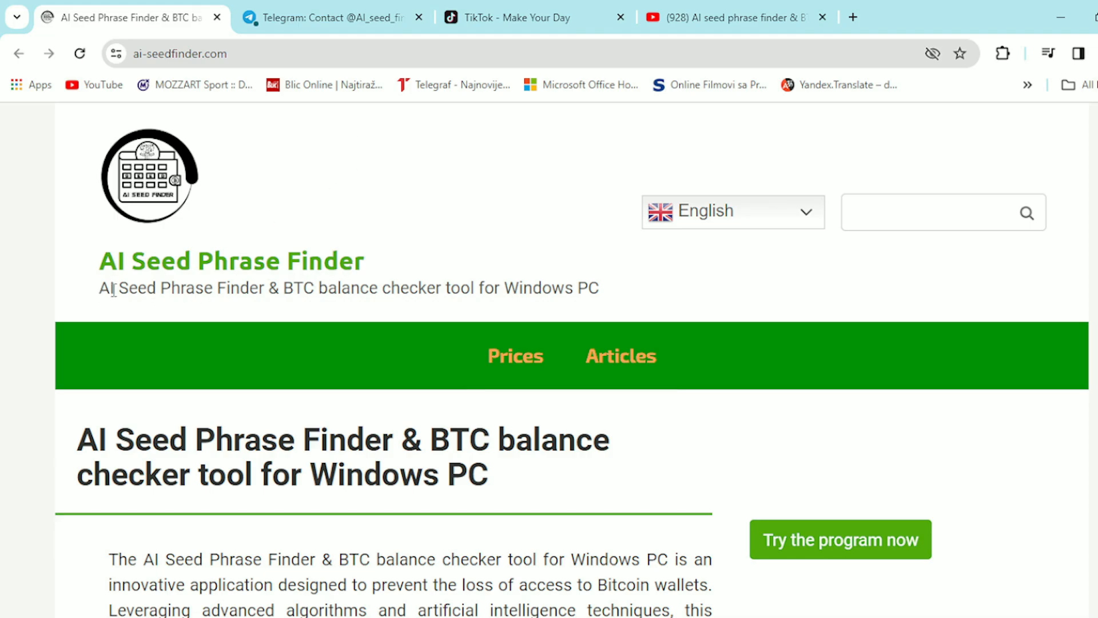
# Step: Scroll the article past the intro, videos and Contents box to the mass mnemonic generation paragraphs
pyautogui.doubleClick(107, 288)
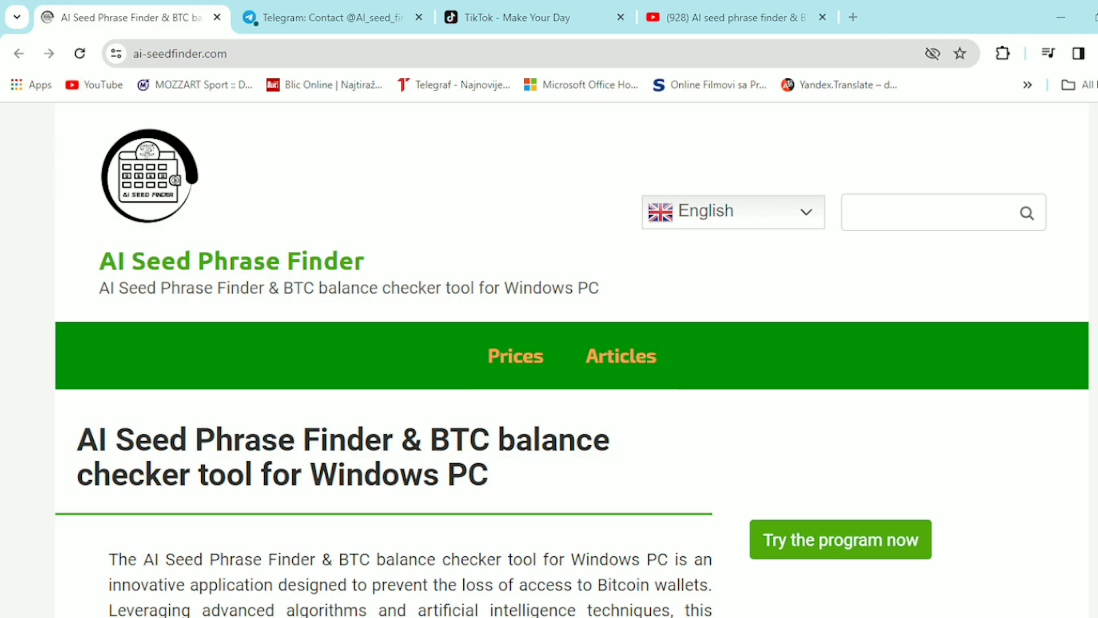
pyautogui.scroll(-3)
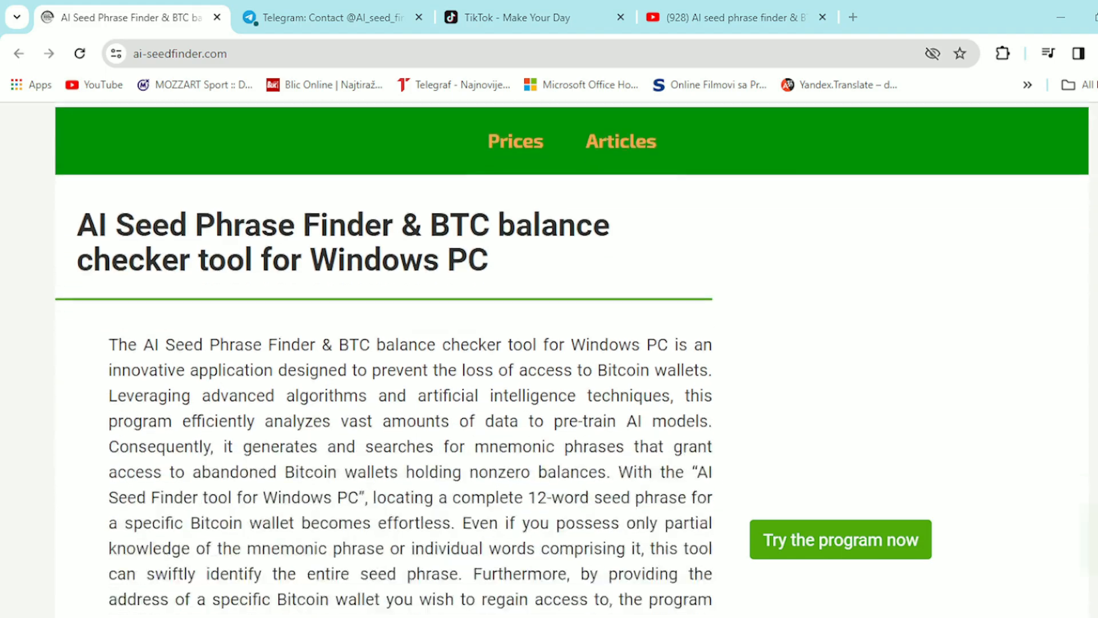
pyautogui.scroll(-3)
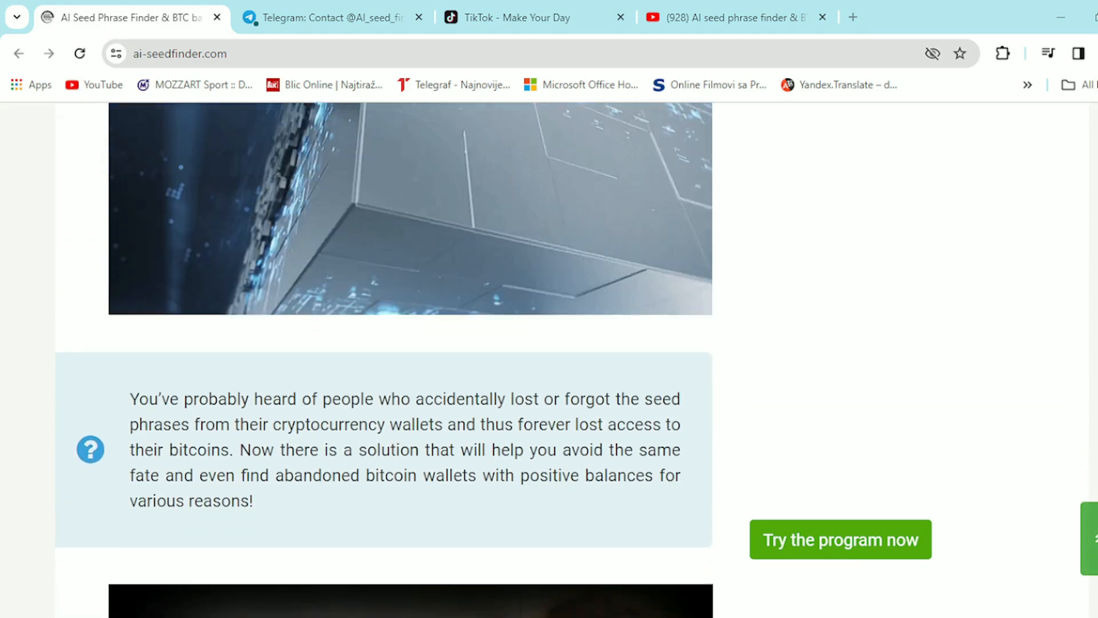
pyautogui.scroll(-3)
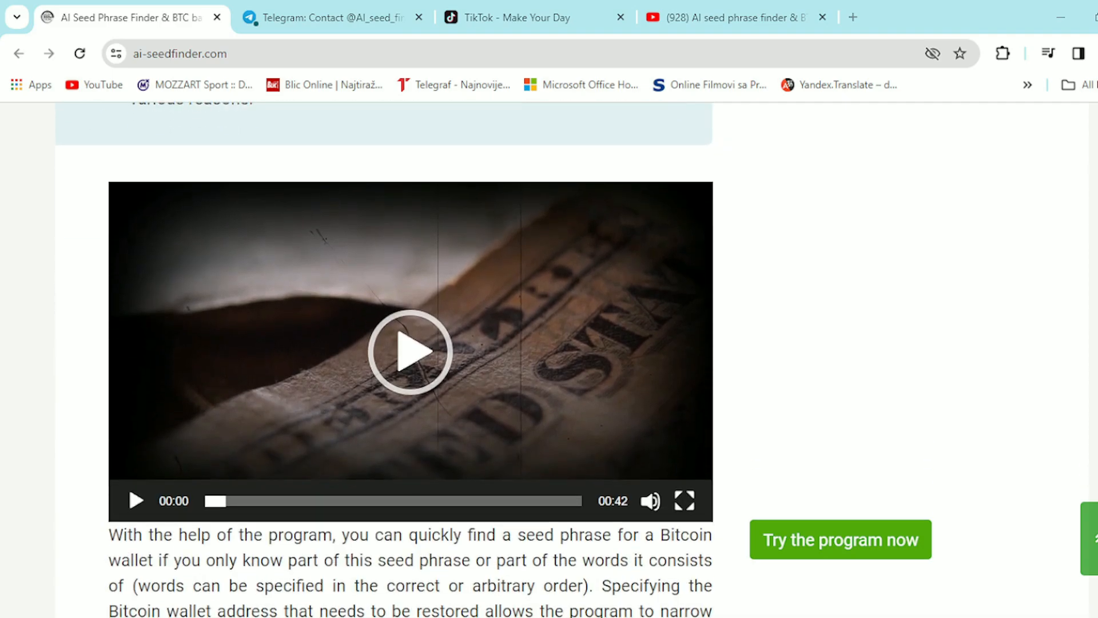
pyautogui.scroll(-3)
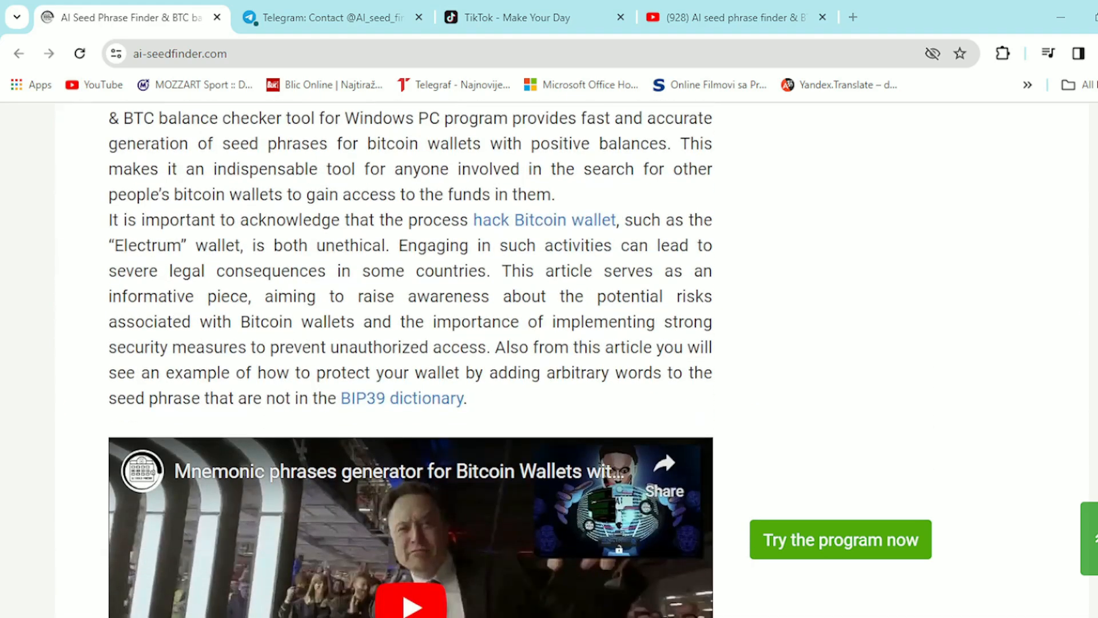
pyautogui.scroll(-3)
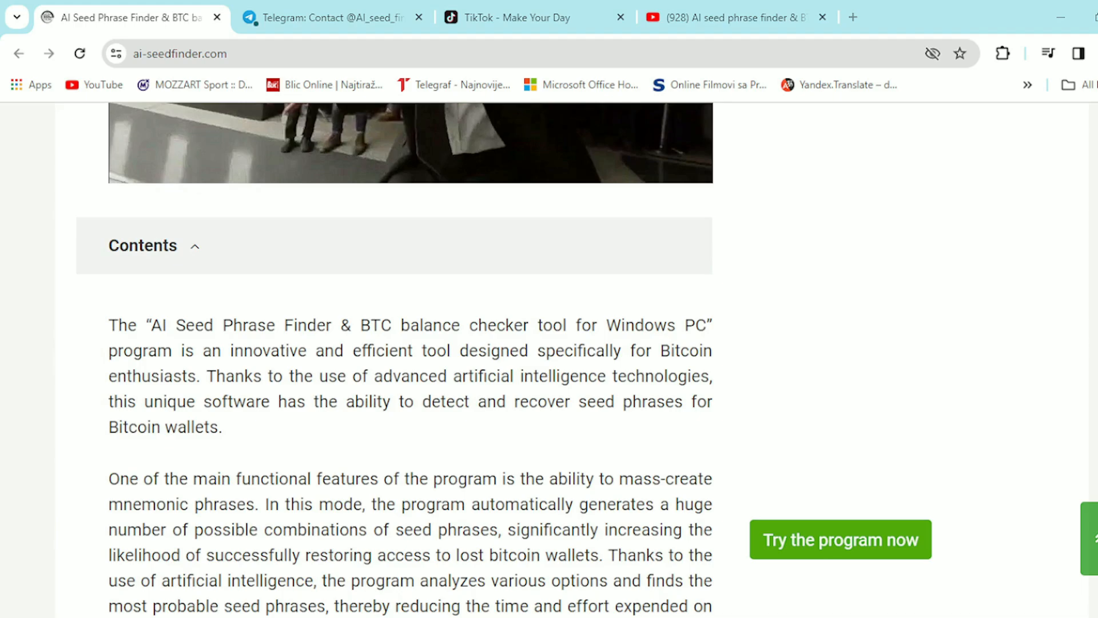
pyautogui.scroll(-3)
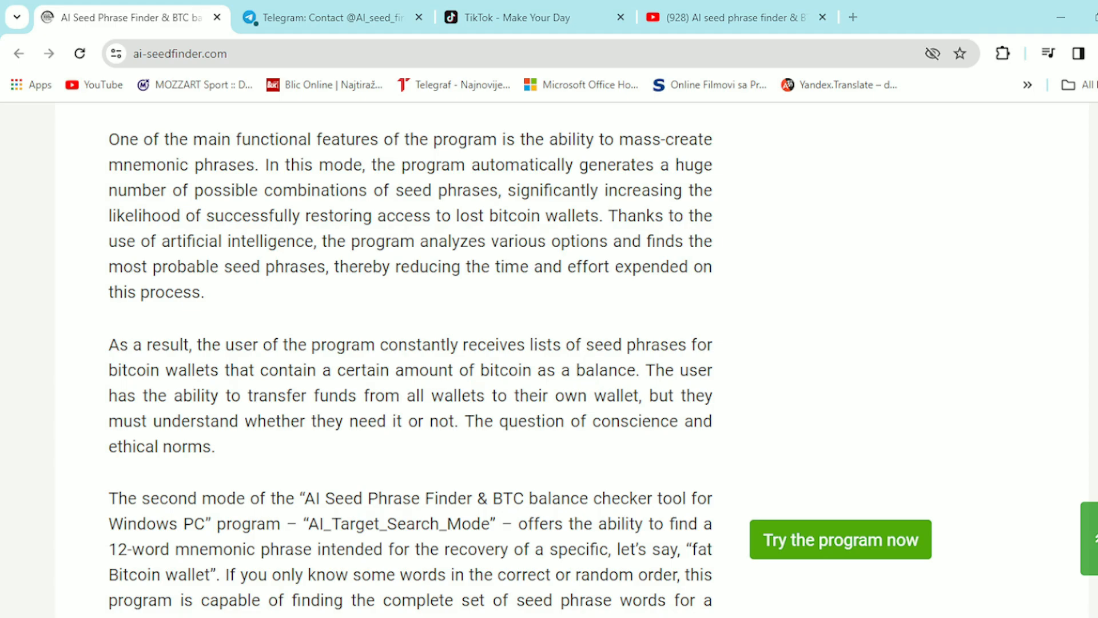
# Step: Scroll past the AI_Target_Search_Mode explanation to the numbered list of wallet-attack methods
pyautogui.scroll(-3)
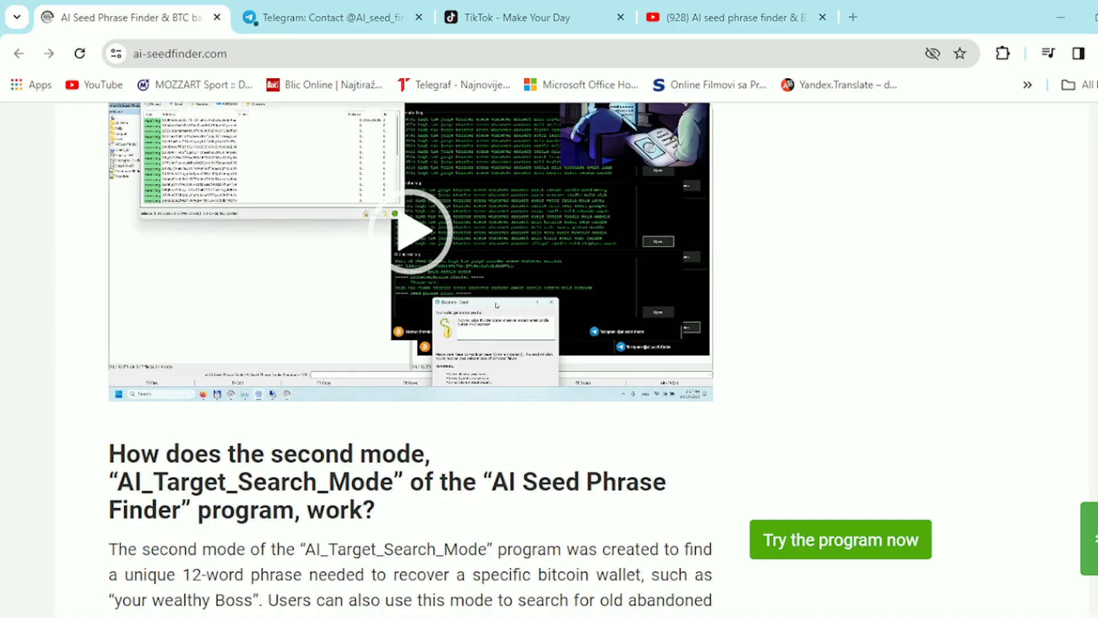
pyautogui.scroll(-3)
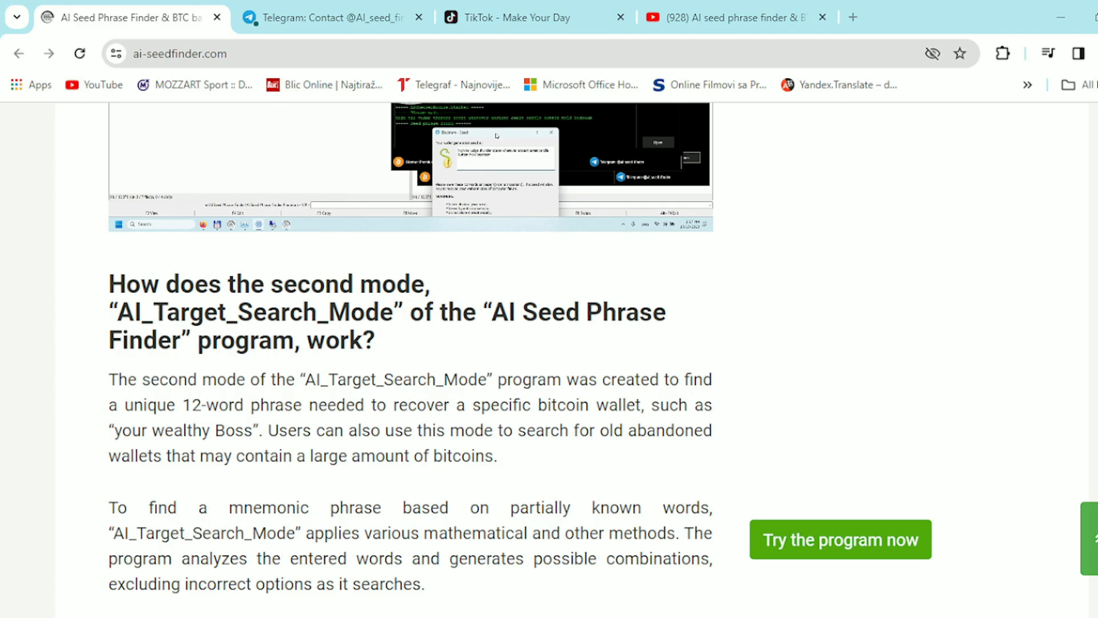
pyautogui.scroll(-3)
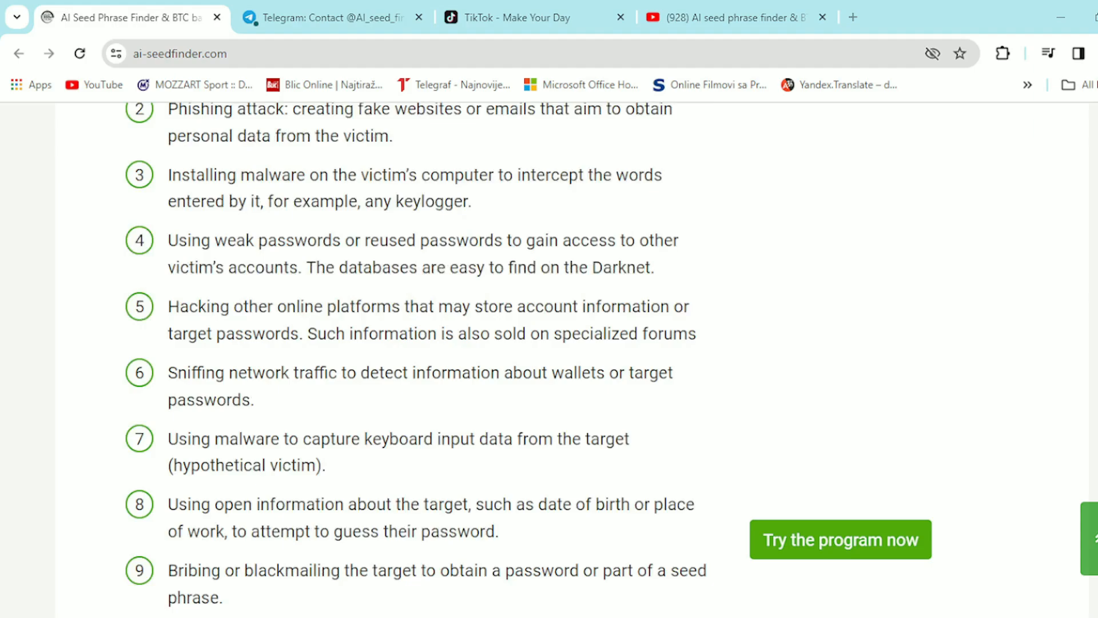
# Step: Scroll past list item 15 to the illustration and the mass search mode benefits text
pyautogui.scroll(-3)
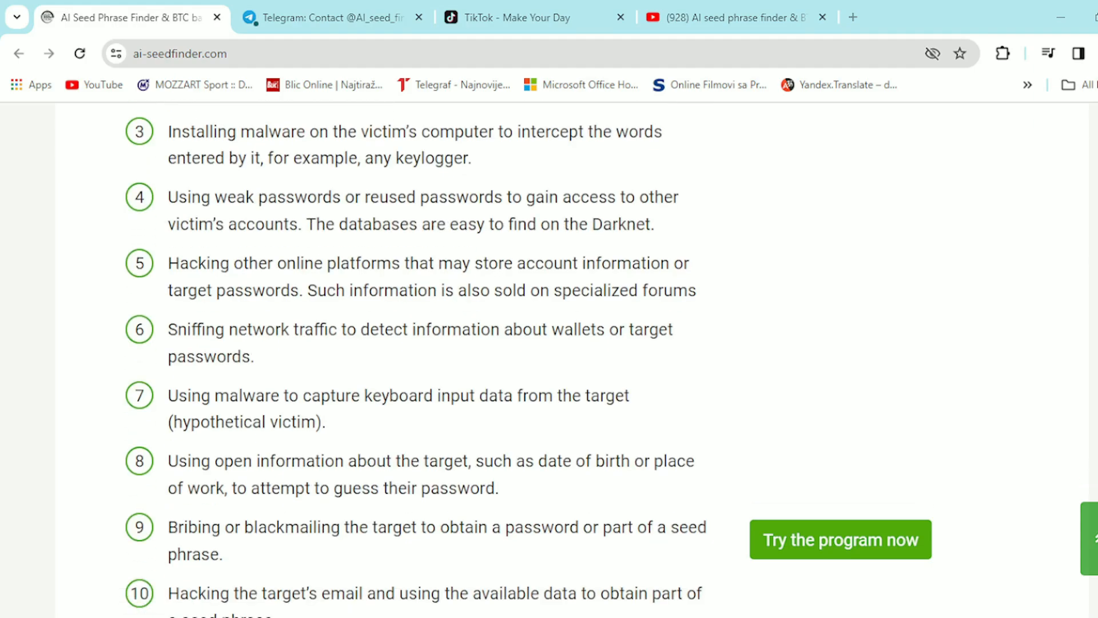
pyautogui.scroll(-3)
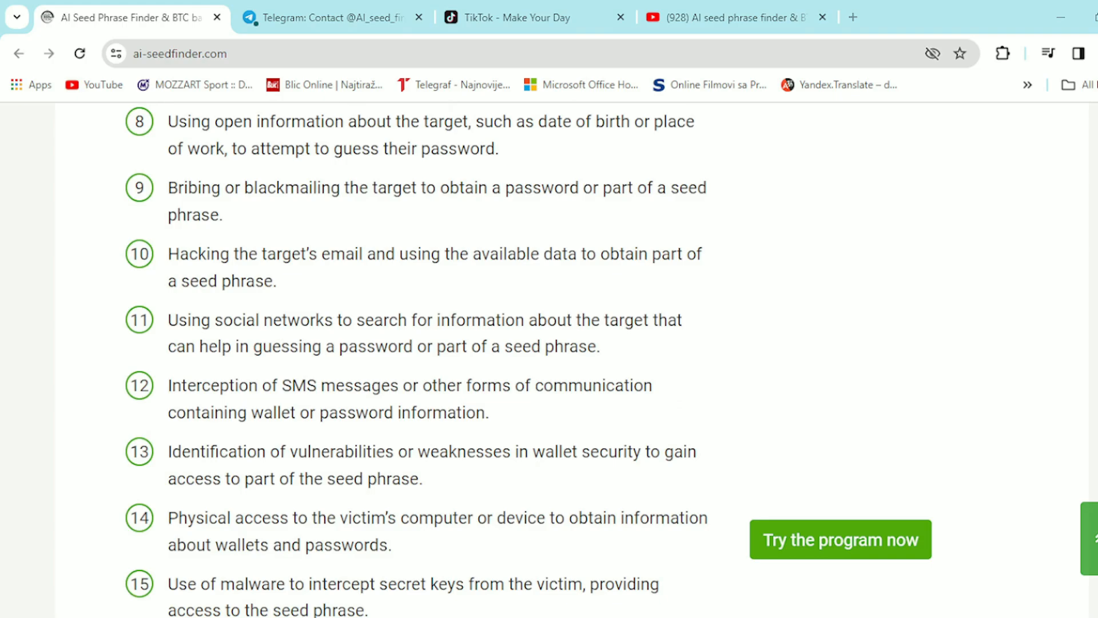
pyautogui.scroll(-3)
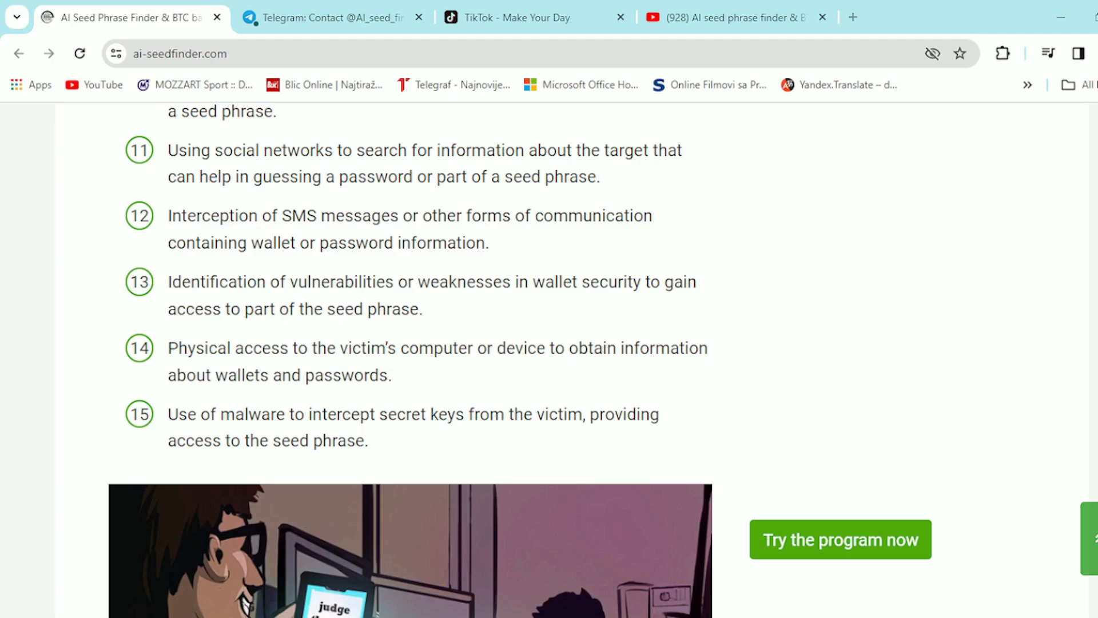
pyautogui.scroll(-3)
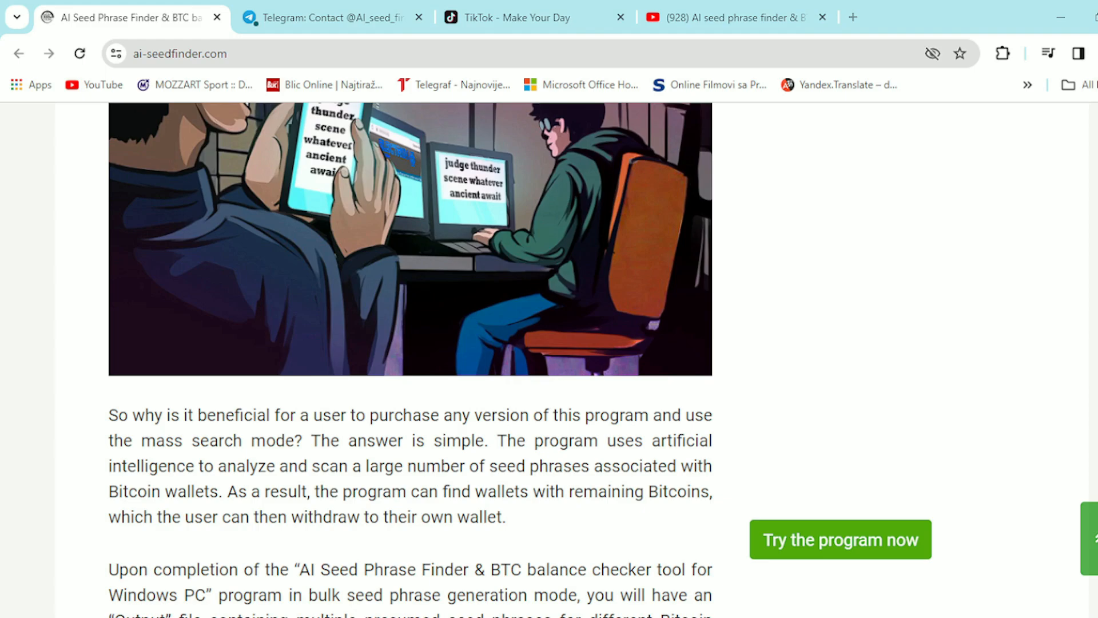
# Step: Scroll through the bulk generation steps down to the AI_Target_Search_Mode instructions
pyautogui.scroll(-3)
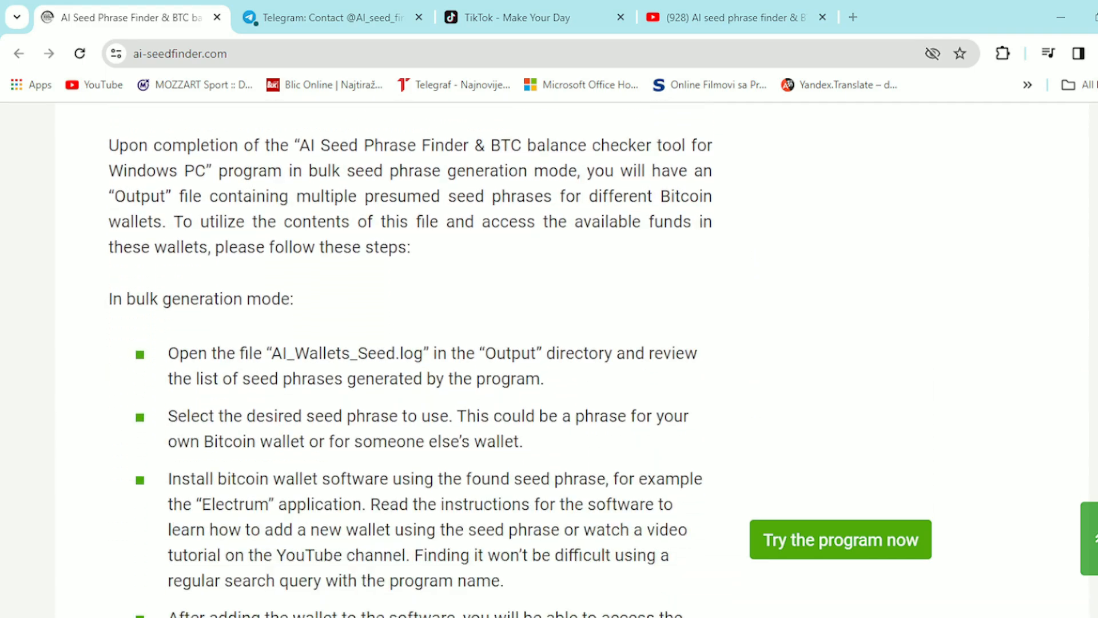
pyautogui.scroll(-3)
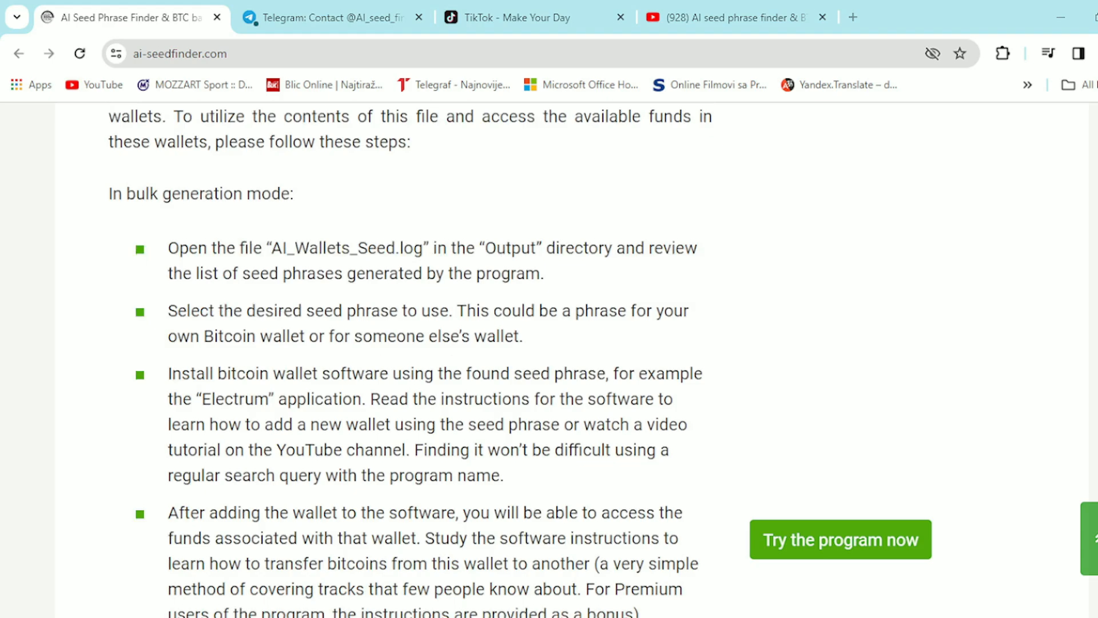
pyautogui.scroll(-3)
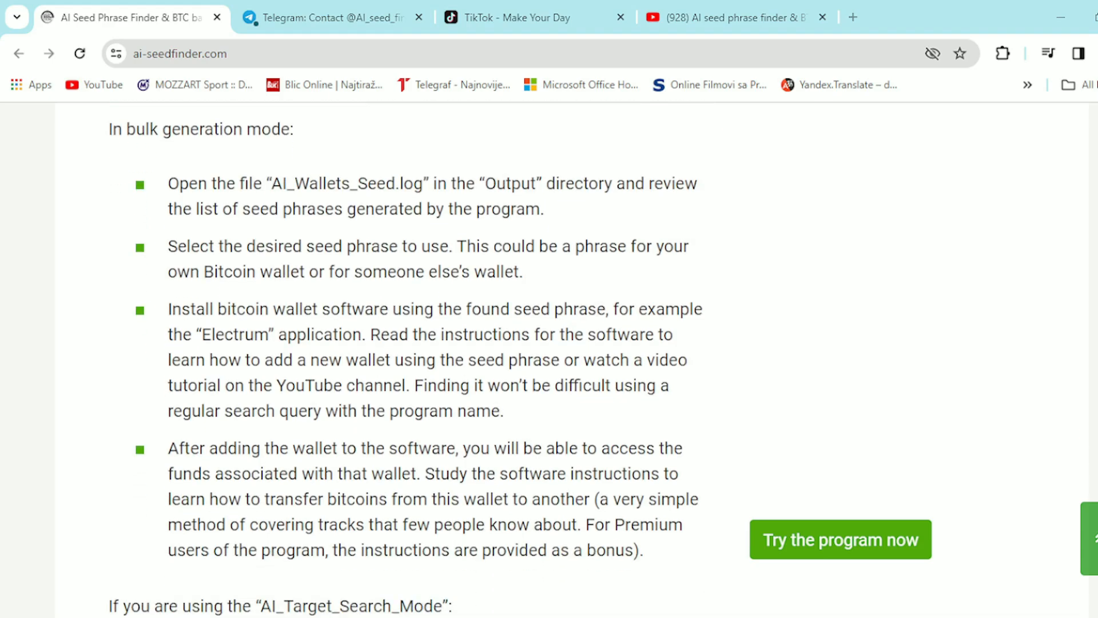
pyautogui.scroll(-3)
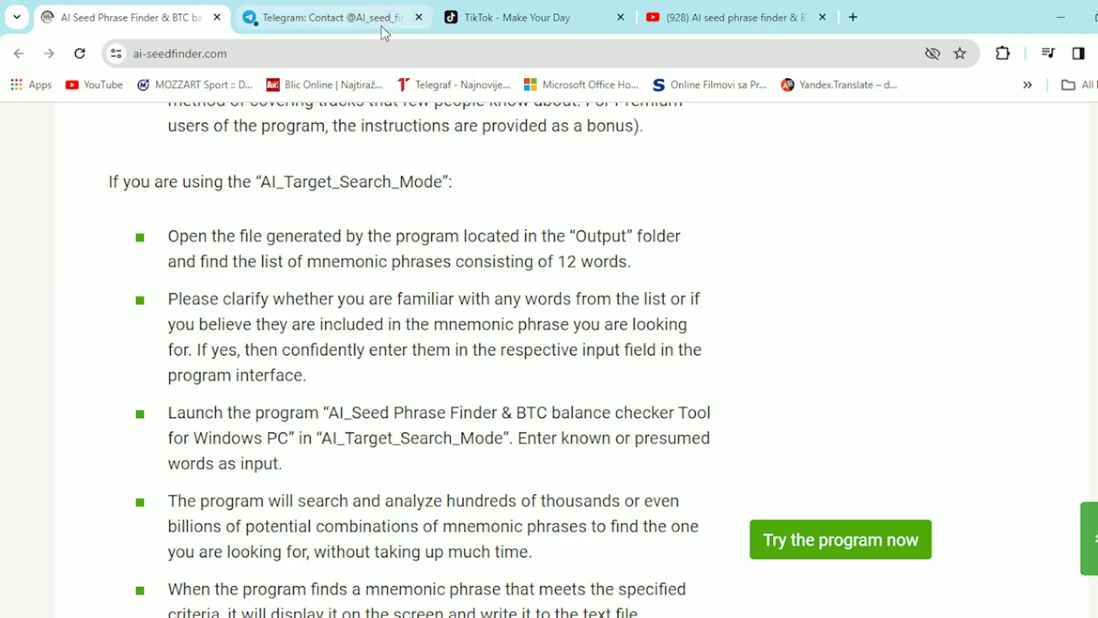
pyautogui.click(329, 18)
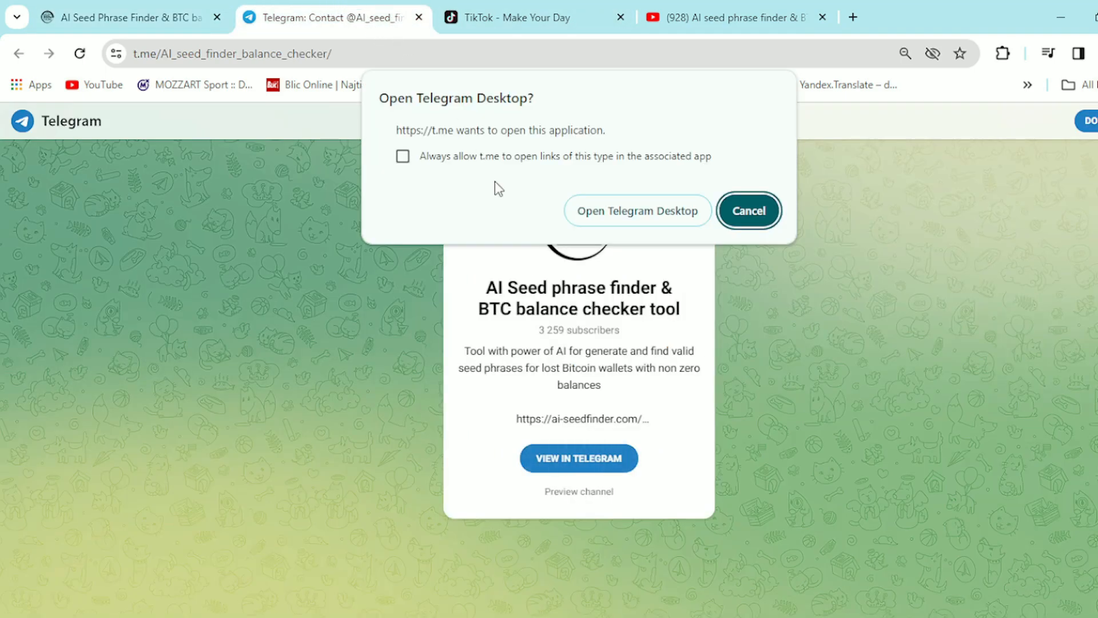
pyautogui.moveTo(728, 350)
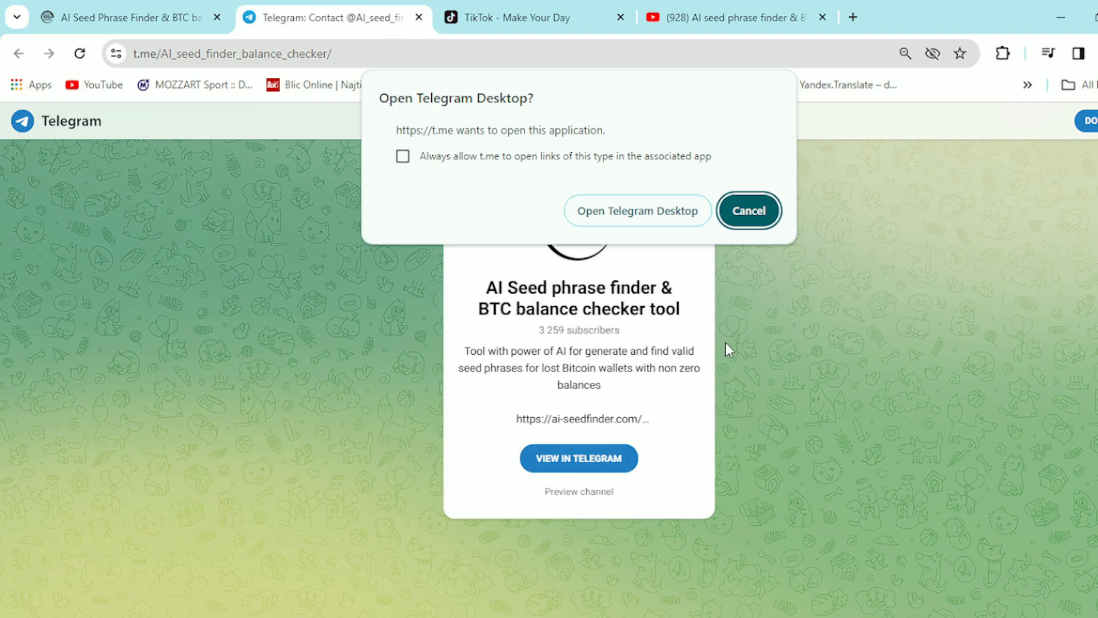
pyautogui.moveTo(761, 325)
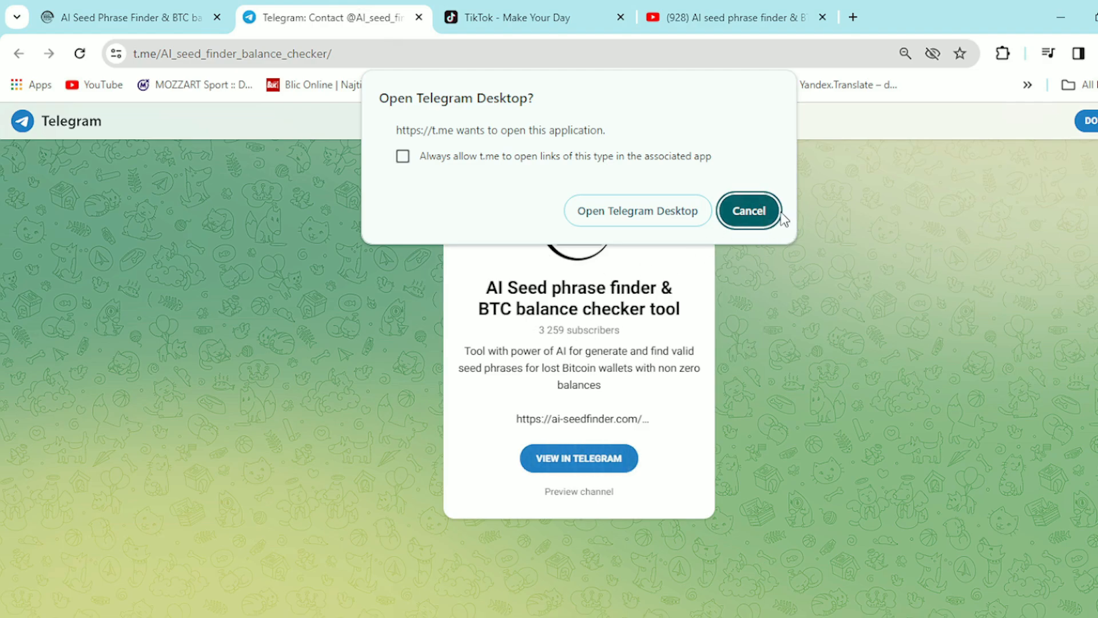
pyautogui.click(748, 210)
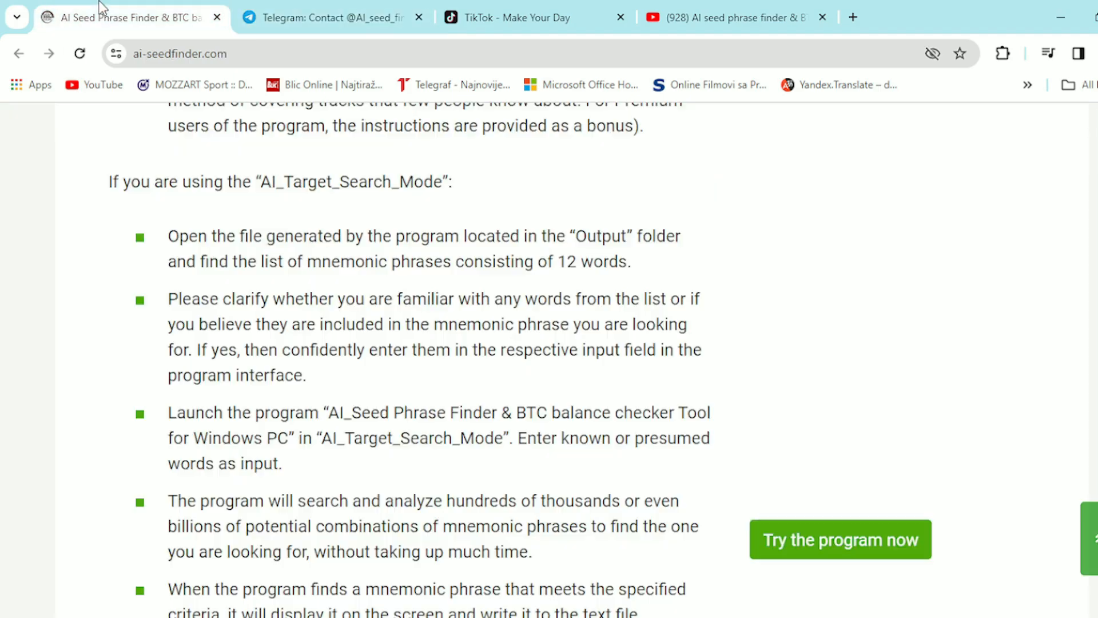
# Step: View the Telegram Web price-list post on payment proof and license keys, declining the desktop app
pyautogui.scroll(-3)
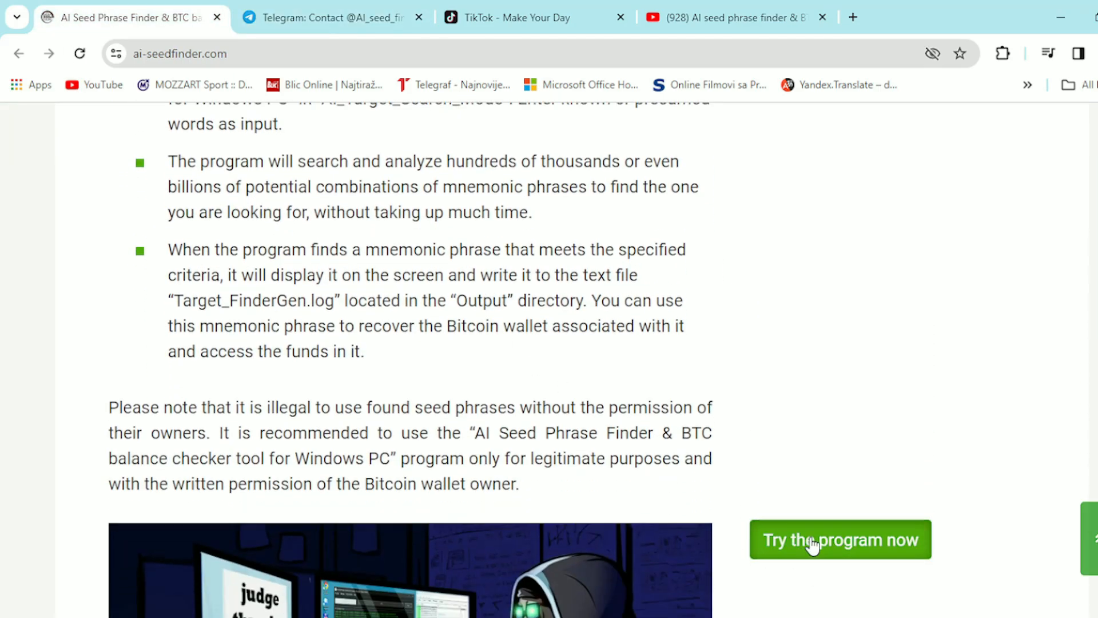
pyautogui.click(840, 539)
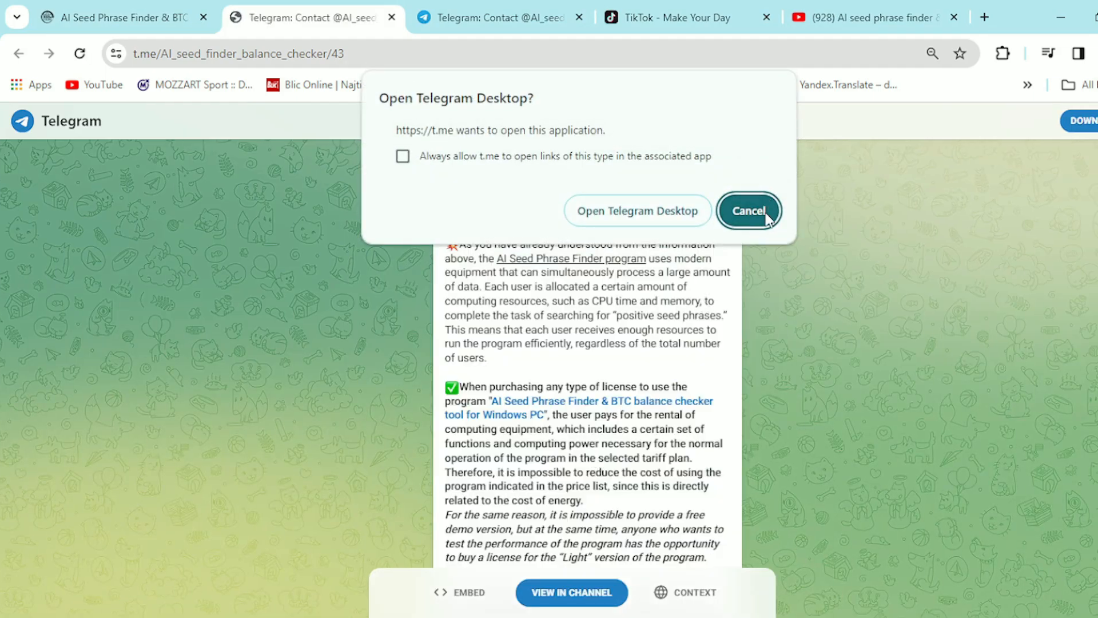
pyautogui.click(748, 210)
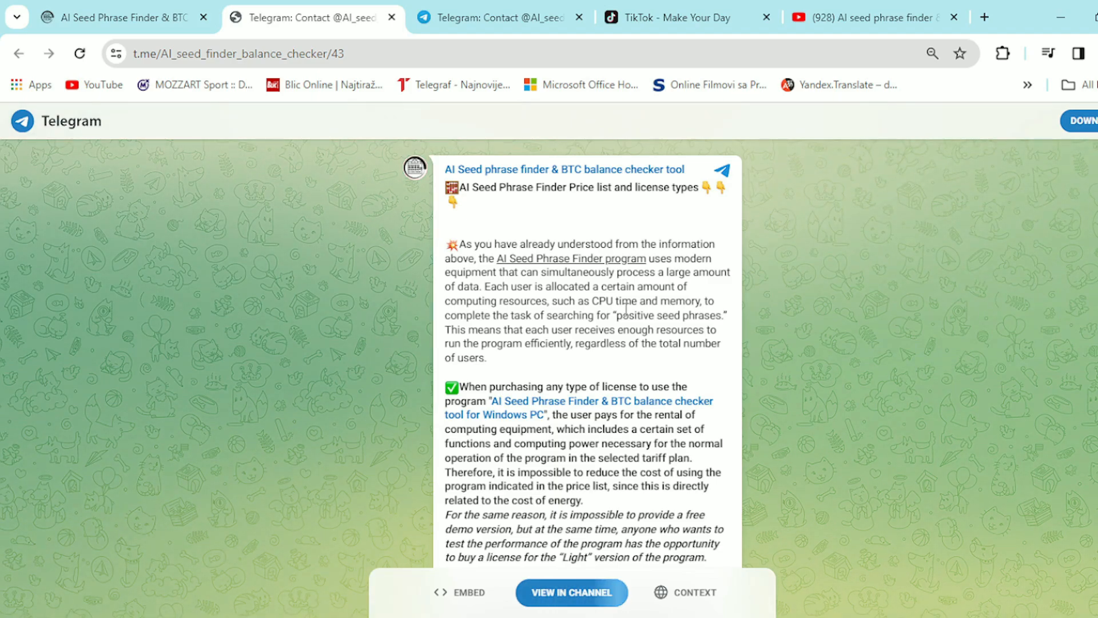
pyautogui.scroll(-3)
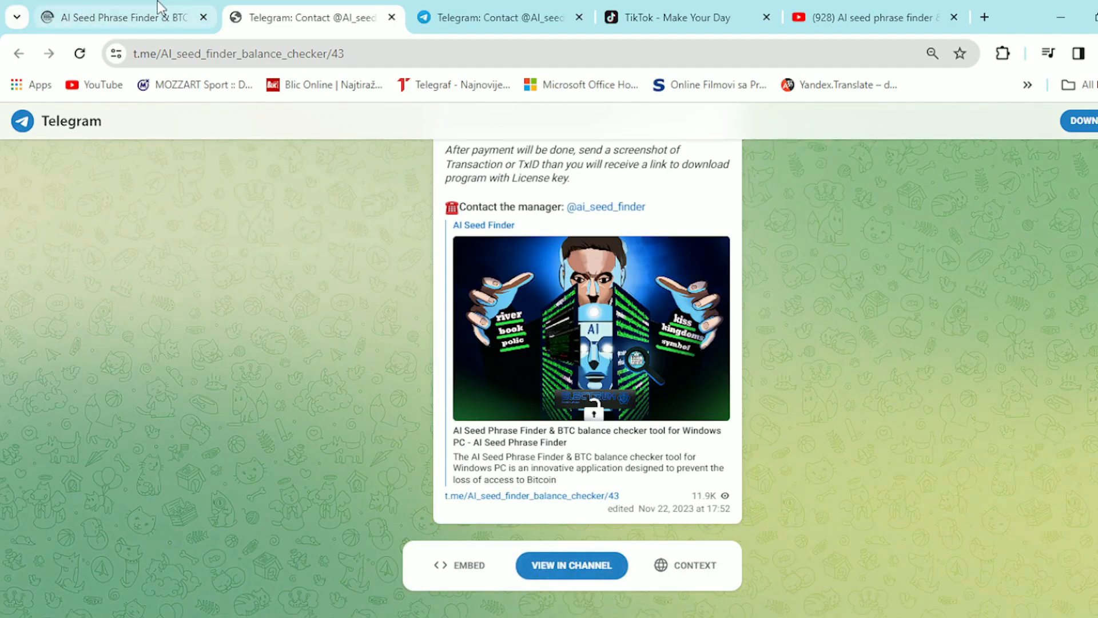
pyautogui.click(119, 17)
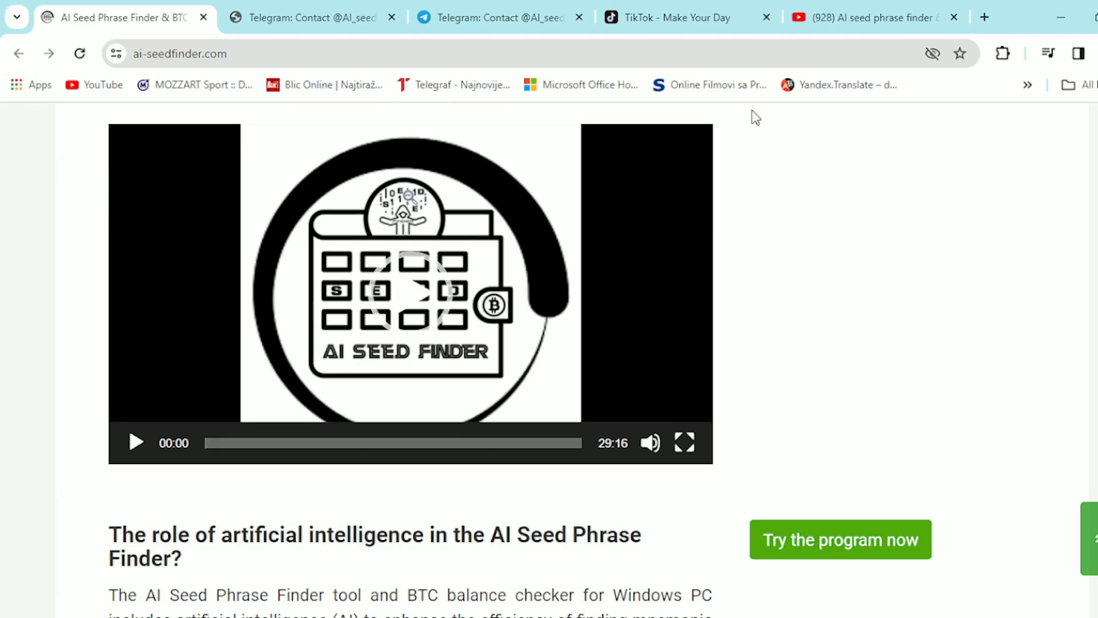
# Step: Scroll past the generator-validator-checker section, then return to the home page header
pyautogui.scroll(-3)
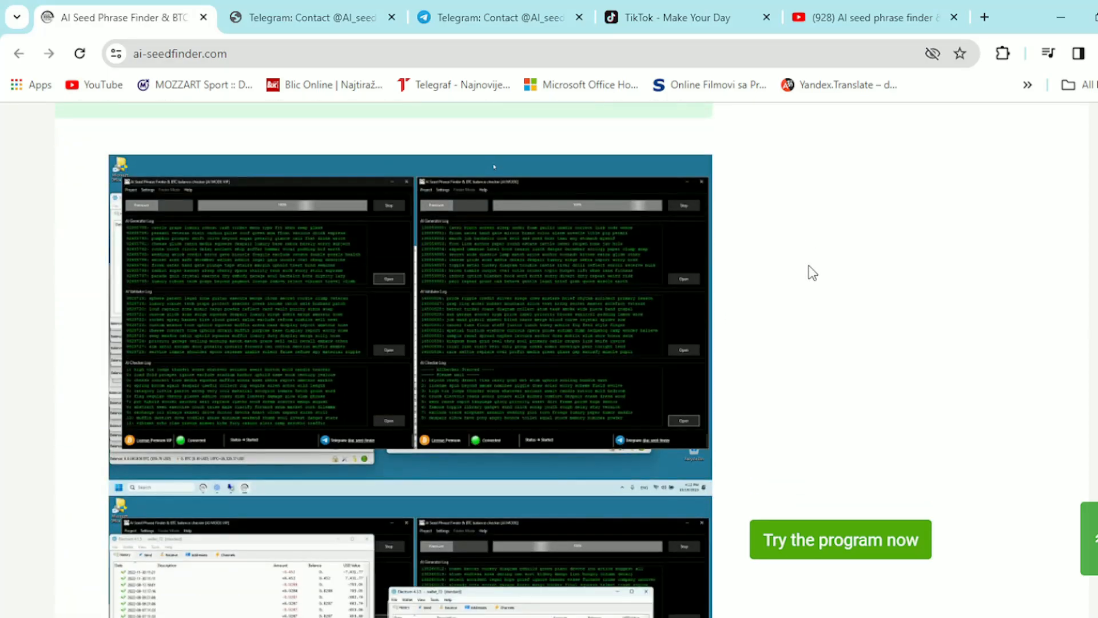
pyautogui.scroll(-3)
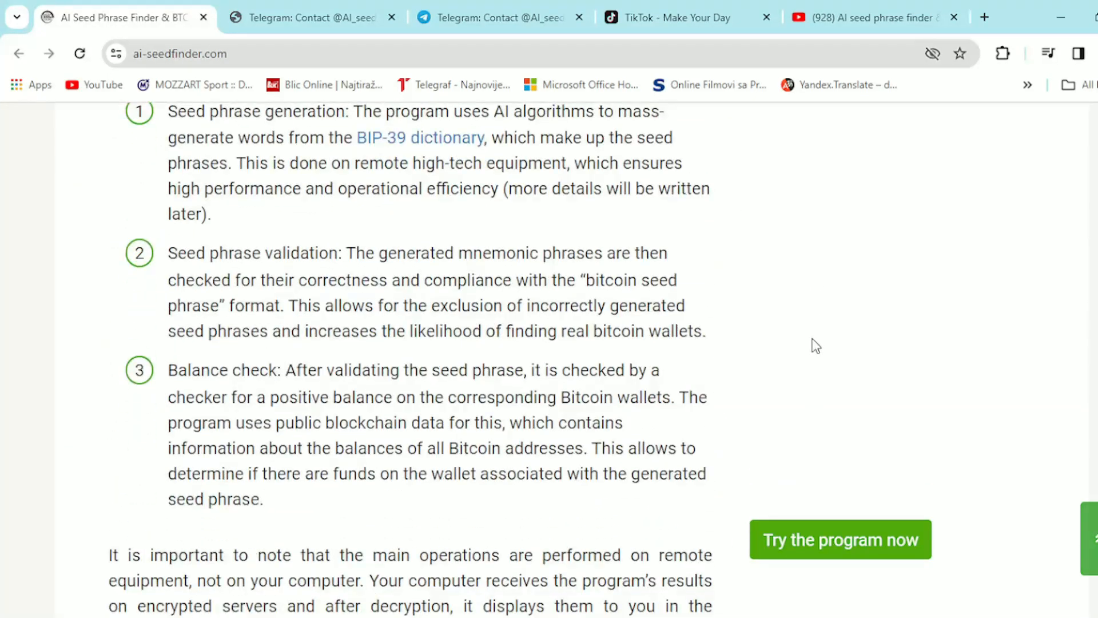
pyautogui.scroll(-3)
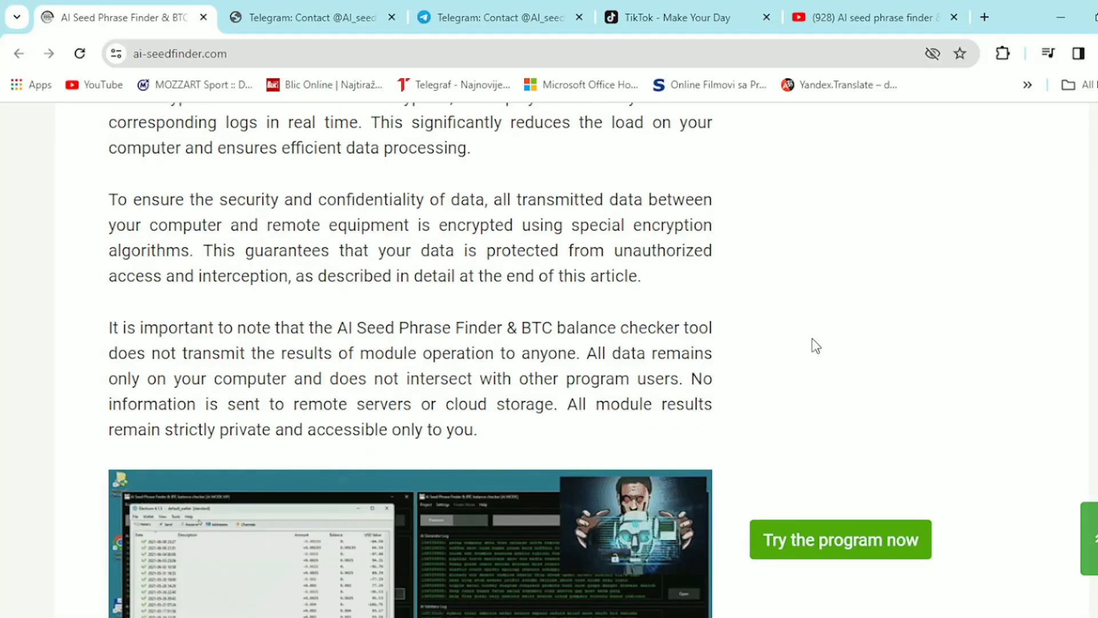
pyautogui.scroll(-3)
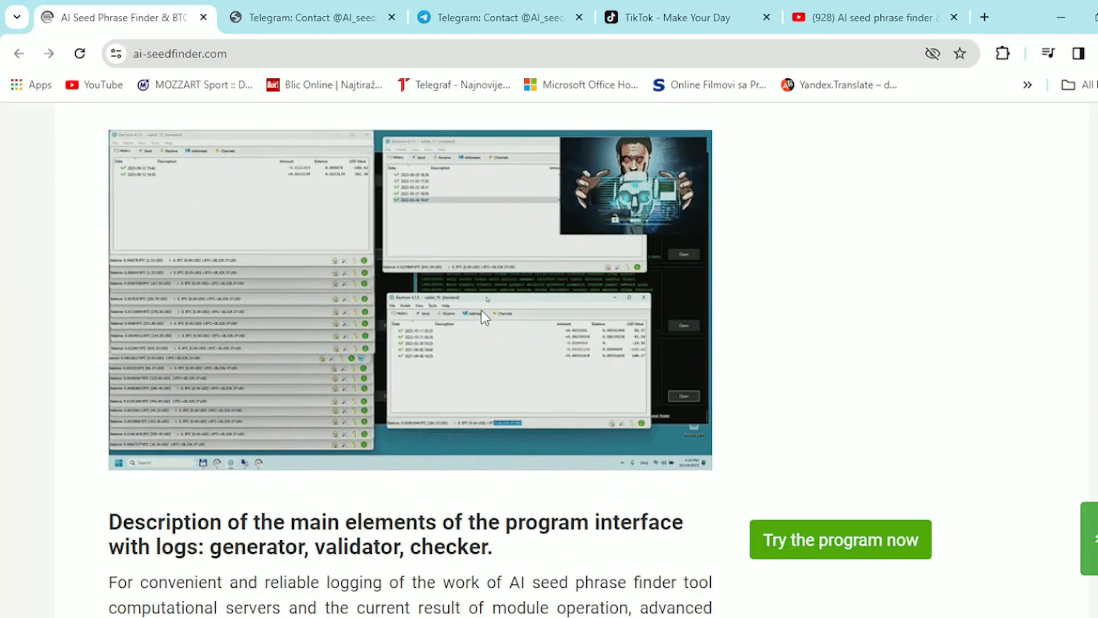
pyautogui.scroll(-3)
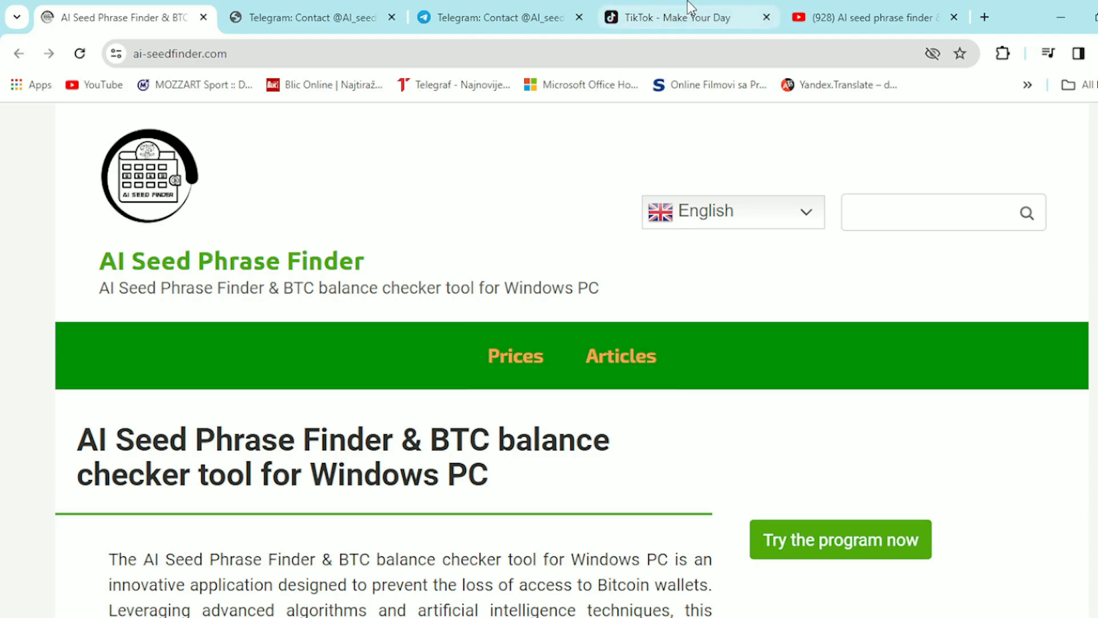
# Step: View the ai_seed_phrase_finder TikTok profile (2075 followers, 389 likes) and the Telegram channel
pyautogui.click(687, 17)
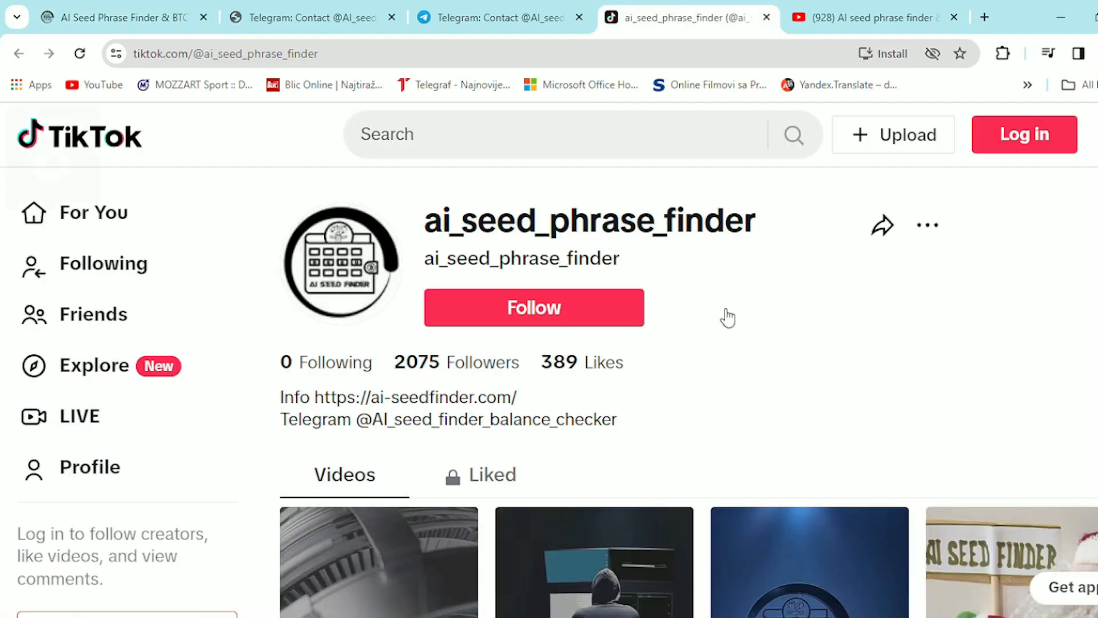
pyautogui.scroll(-3)
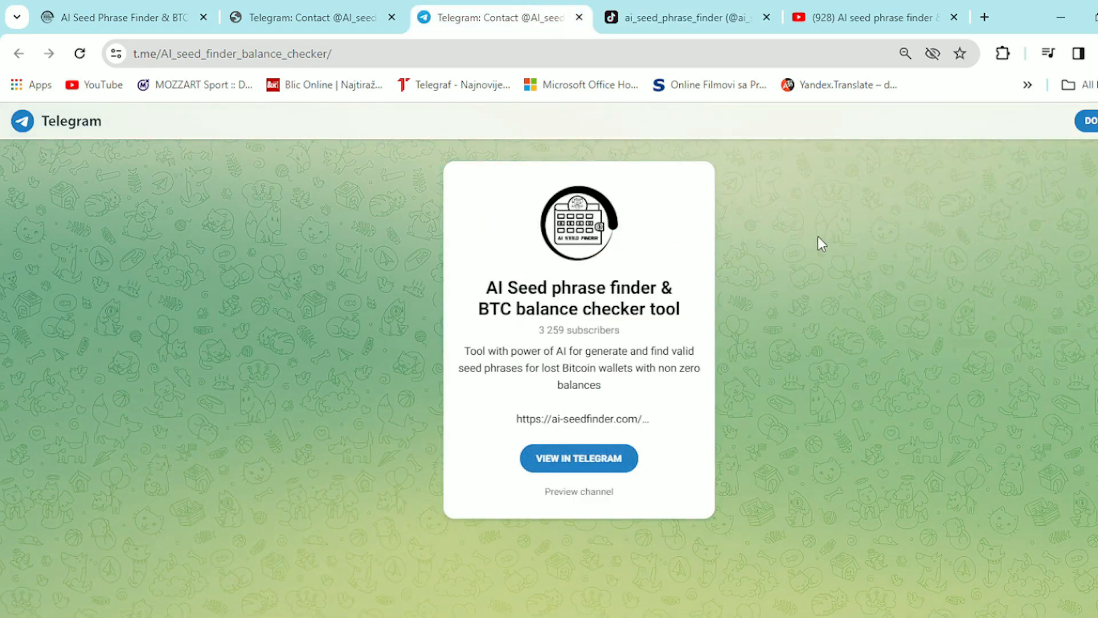
pyautogui.doubleClick(574, 287)
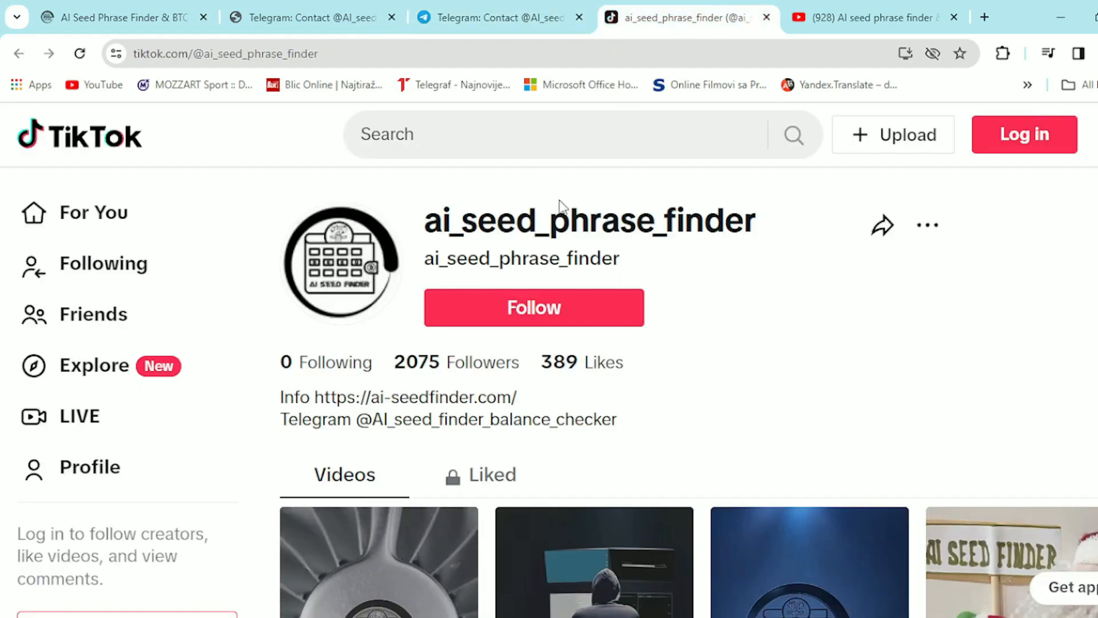
pyautogui.click(876, 17)
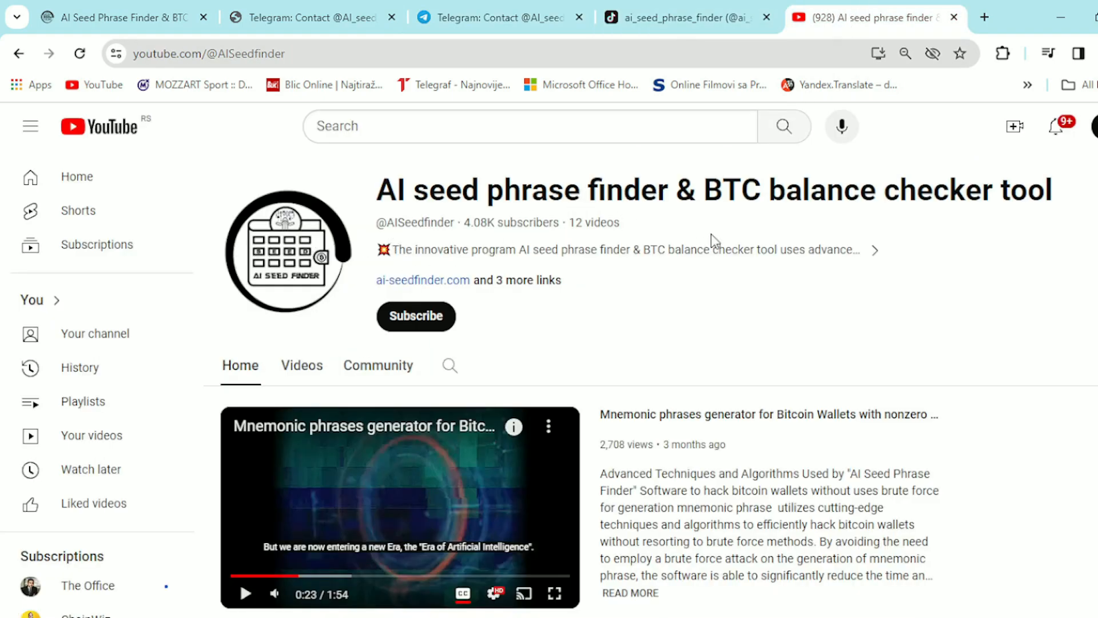
pyautogui.moveTo(397, 189)
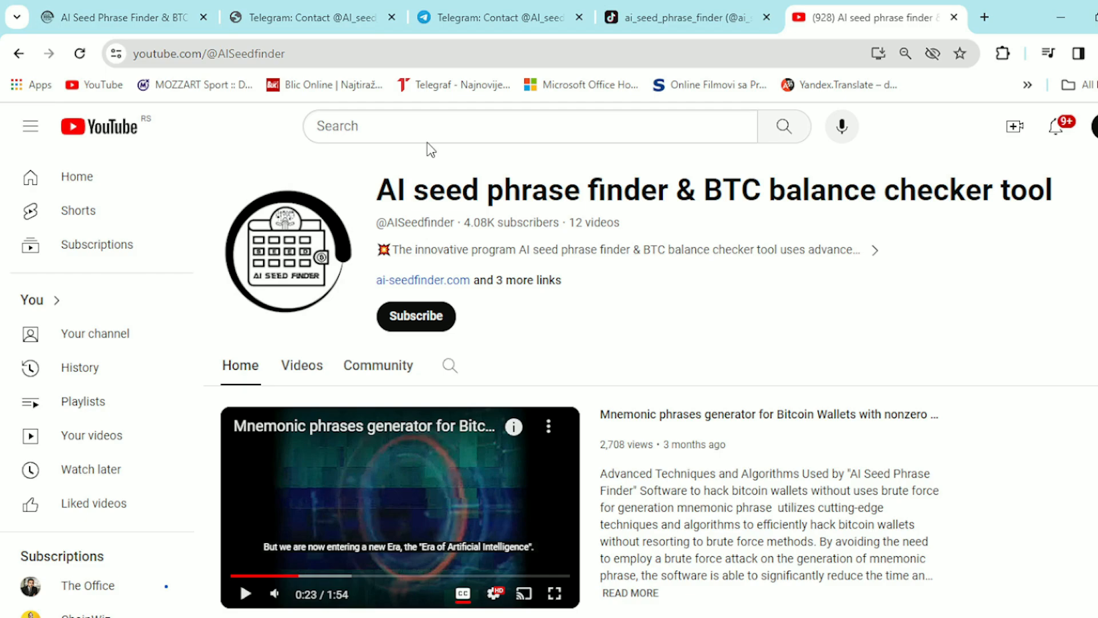
# Step: Scroll the YouTube channel's Home page past the featured mnemonic generator video
pyautogui.scroll(-3)
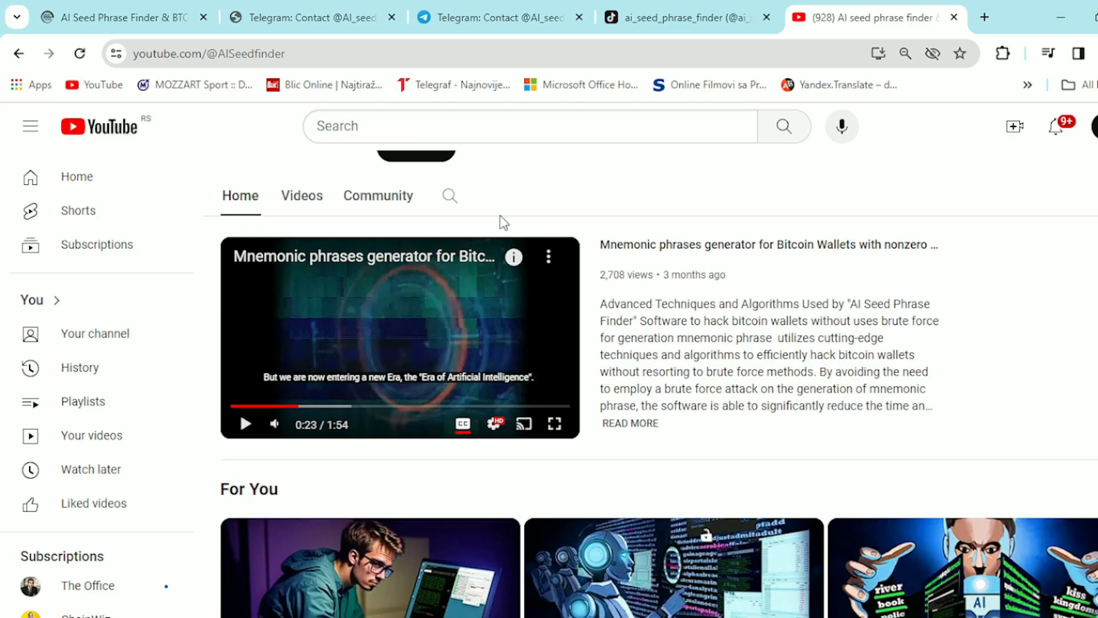
pyautogui.scroll(-3)
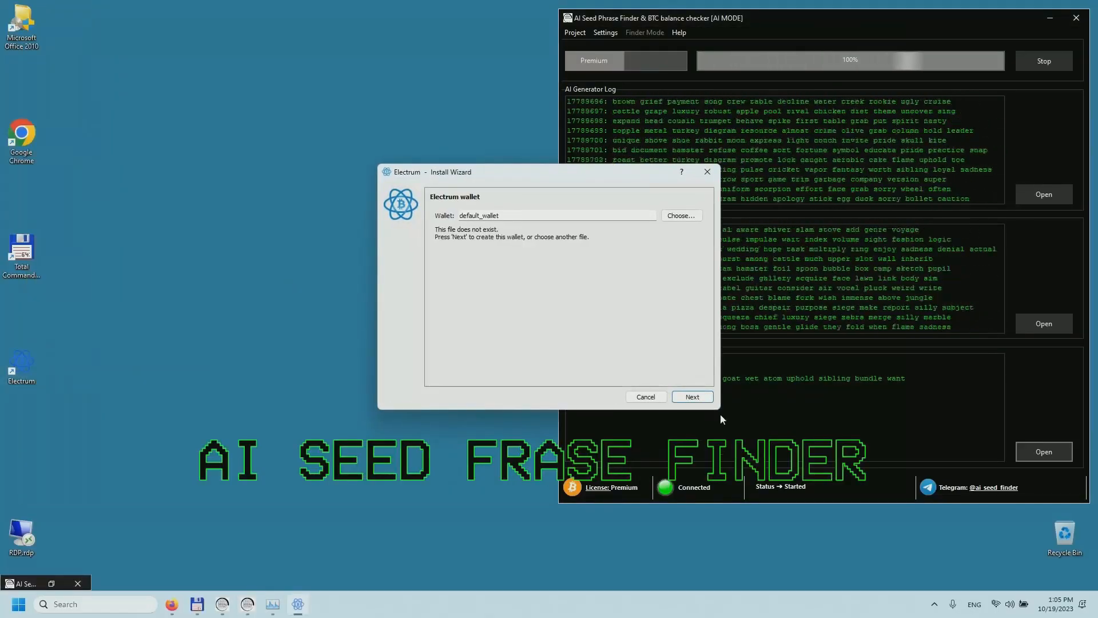
pyautogui.click(691, 396)
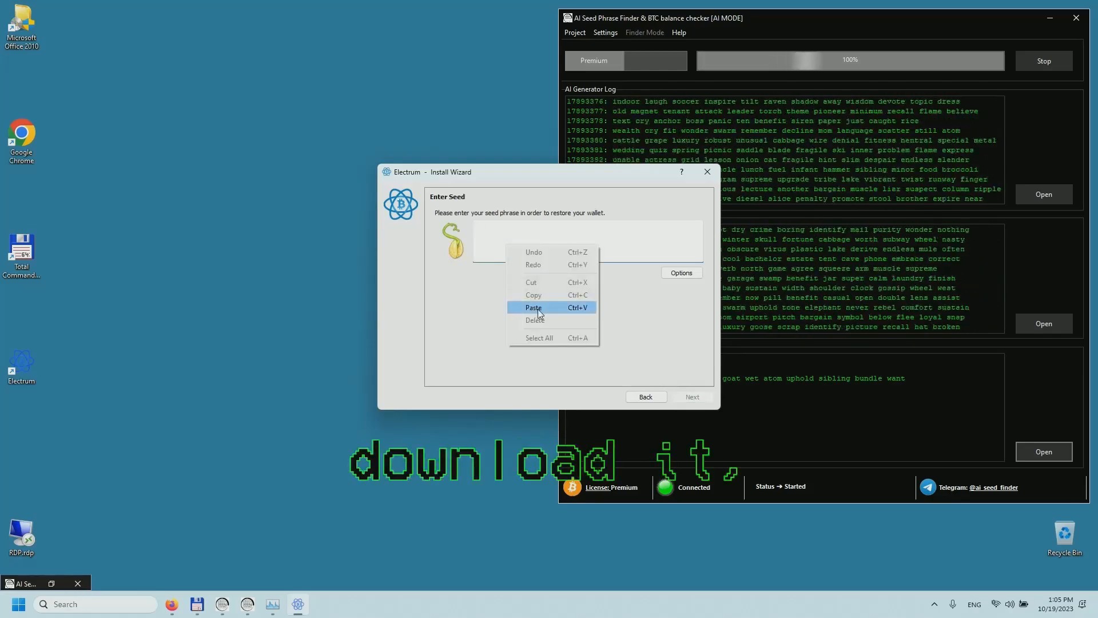
pyautogui.click(533, 308)
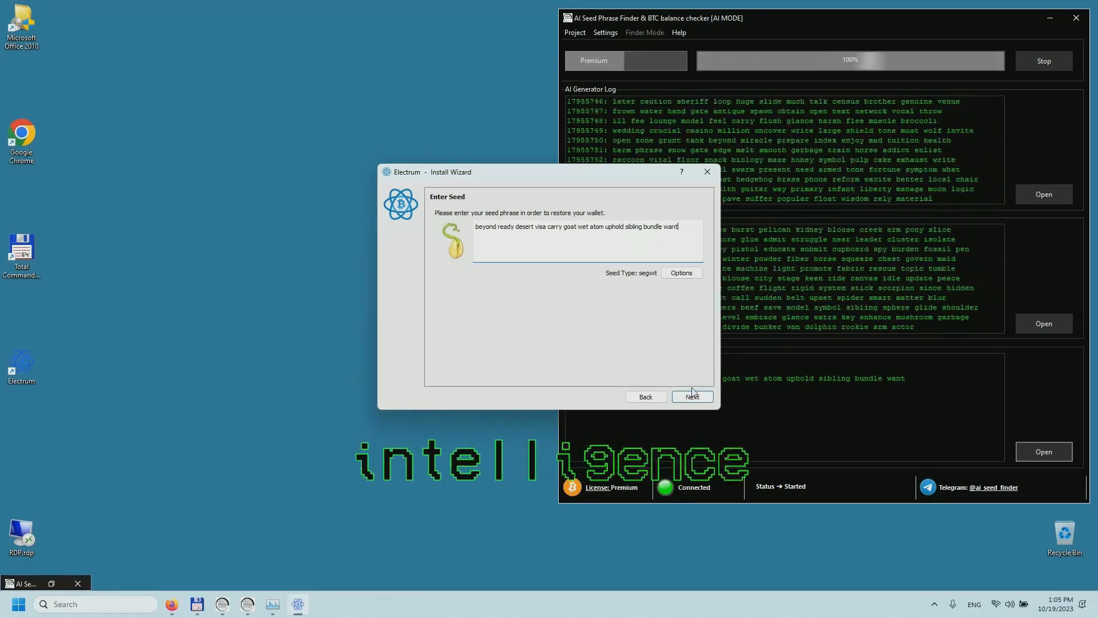
pyautogui.click(690, 397)
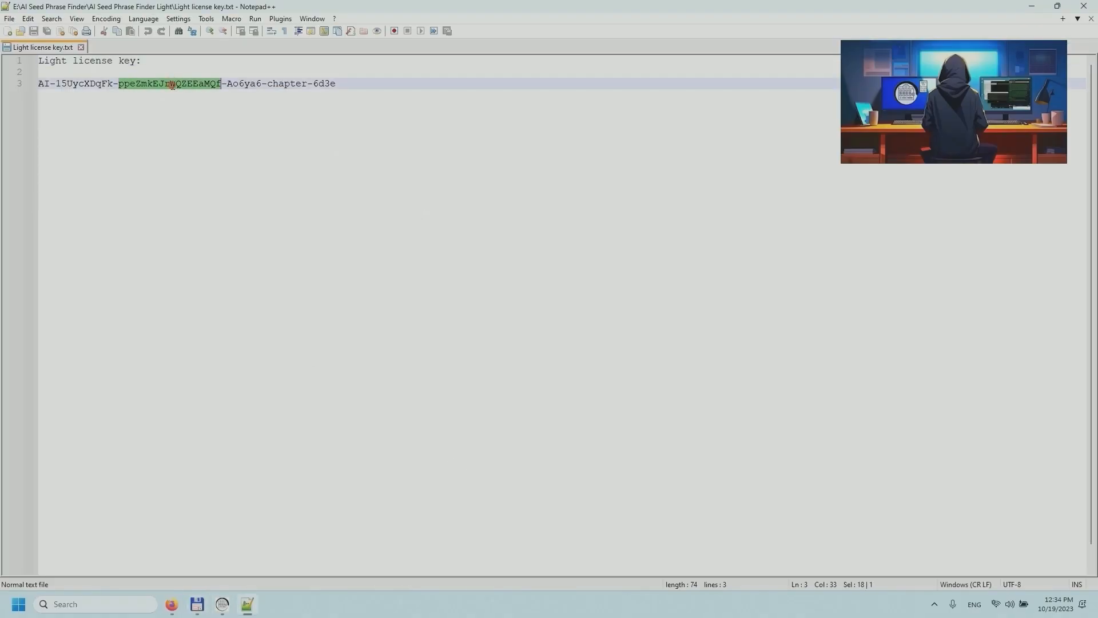
# Step: Leave Notepad++ and bring up the Light and Premium finder windows
pyautogui.click(221, 604)
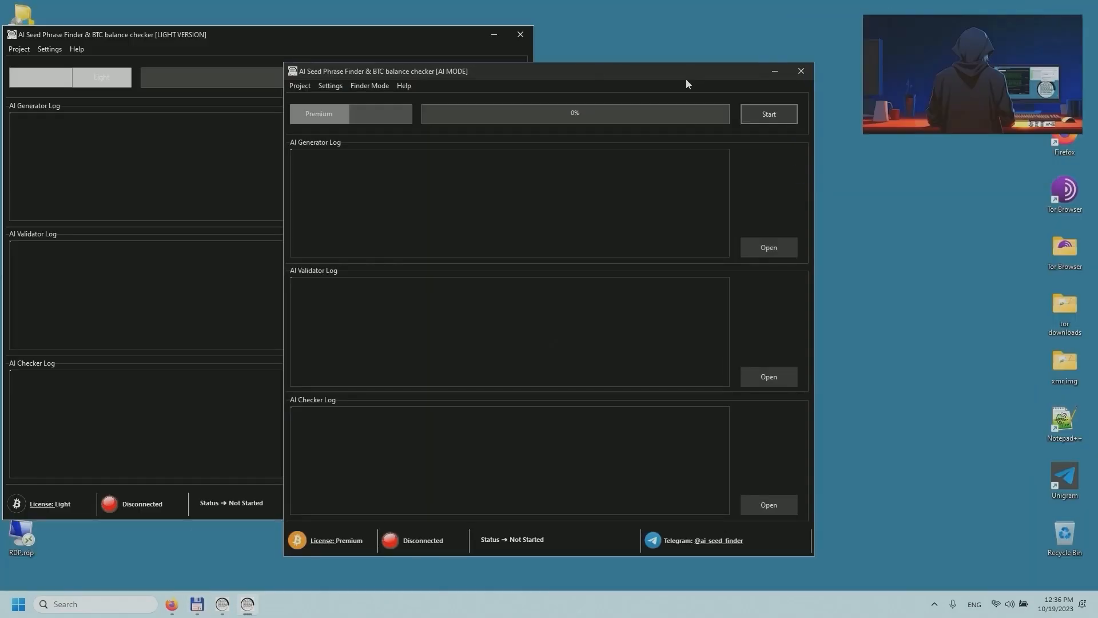
pyautogui.click(768, 113)
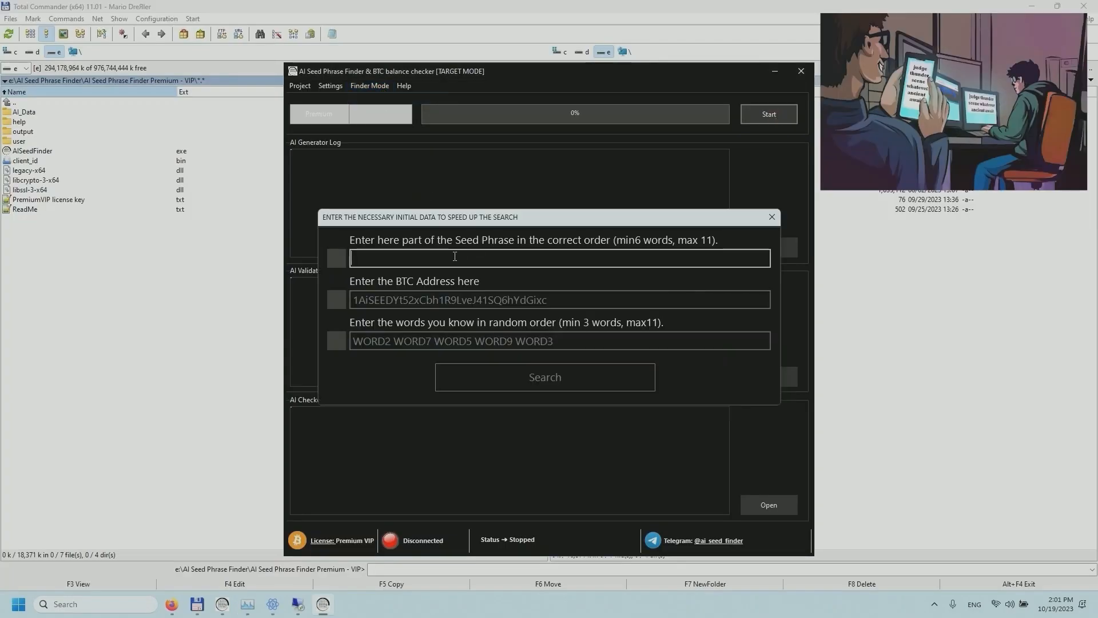
pyautogui.click(559, 341)
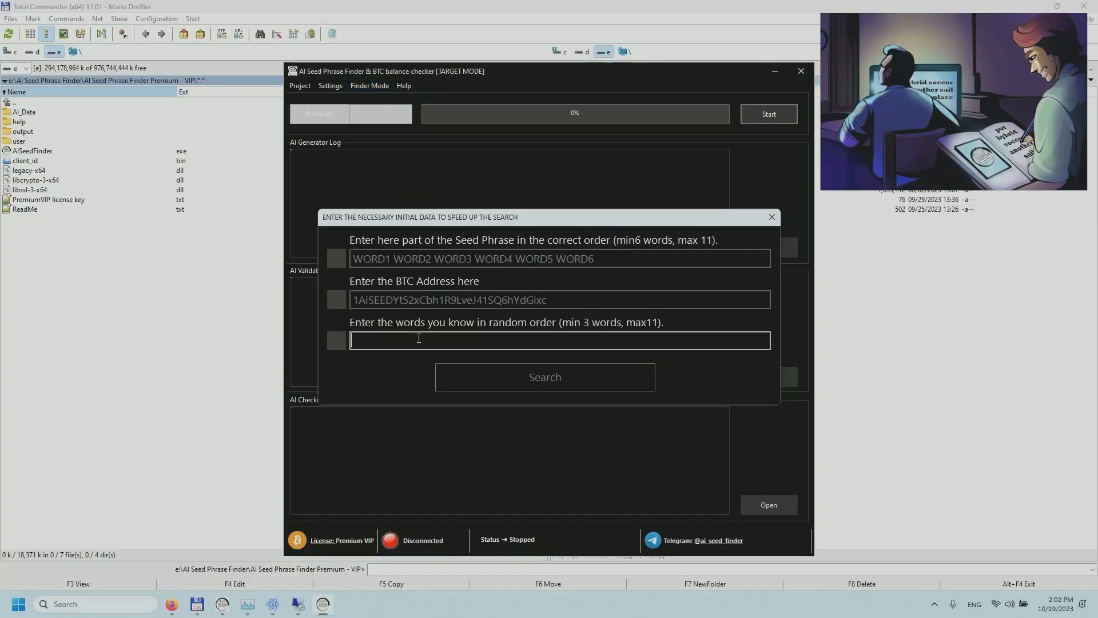
pyautogui.moveTo(282, 604)
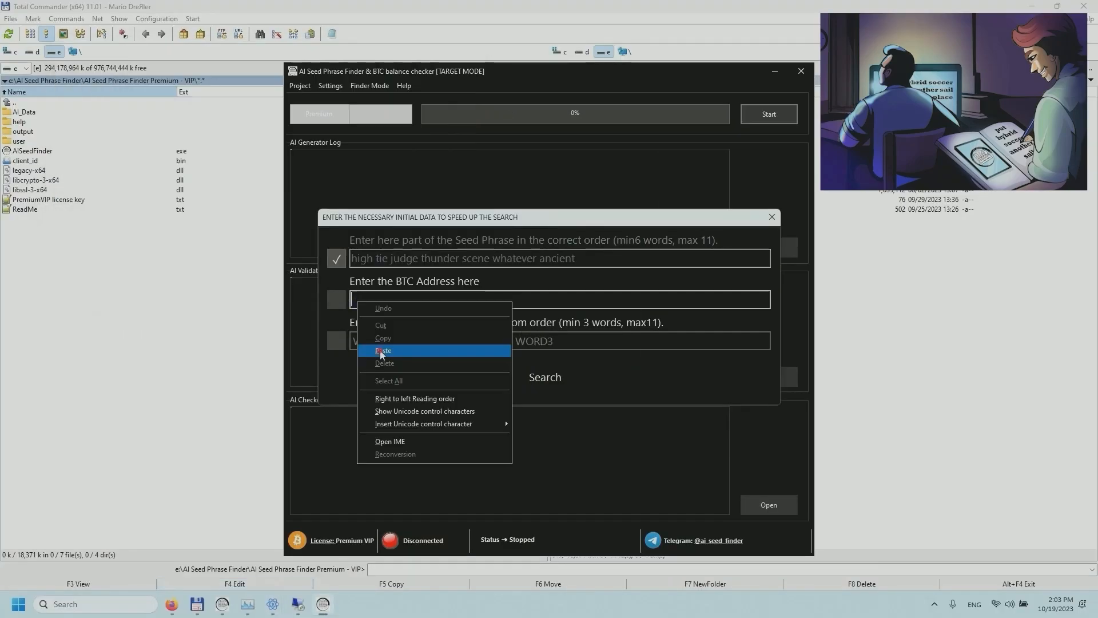
pyautogui.click(383, 350)
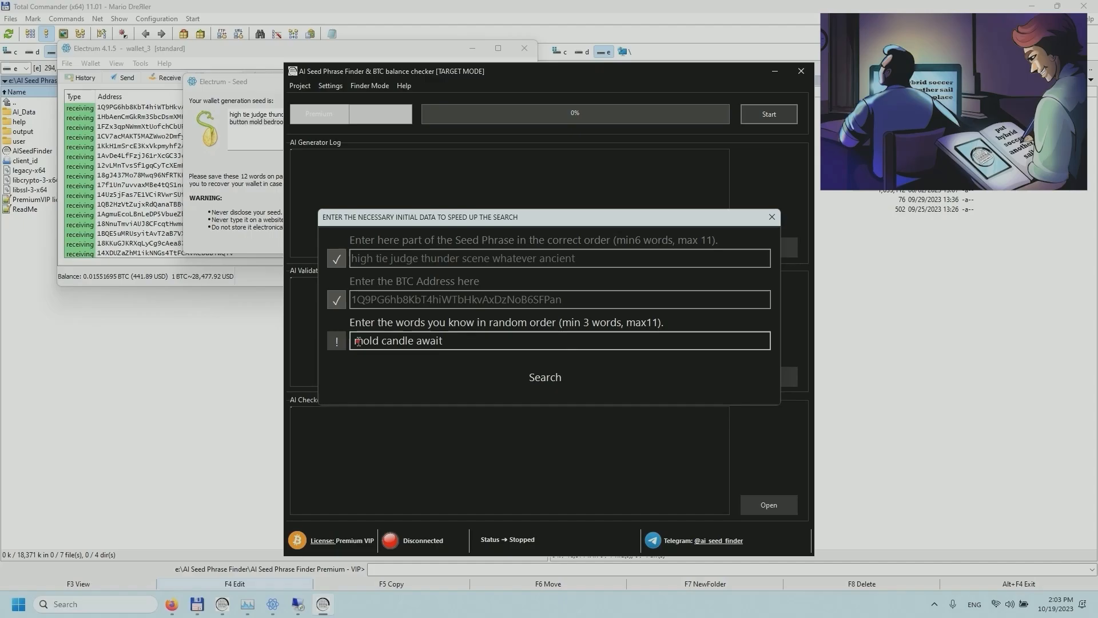
pyautogui.click(545, 377)
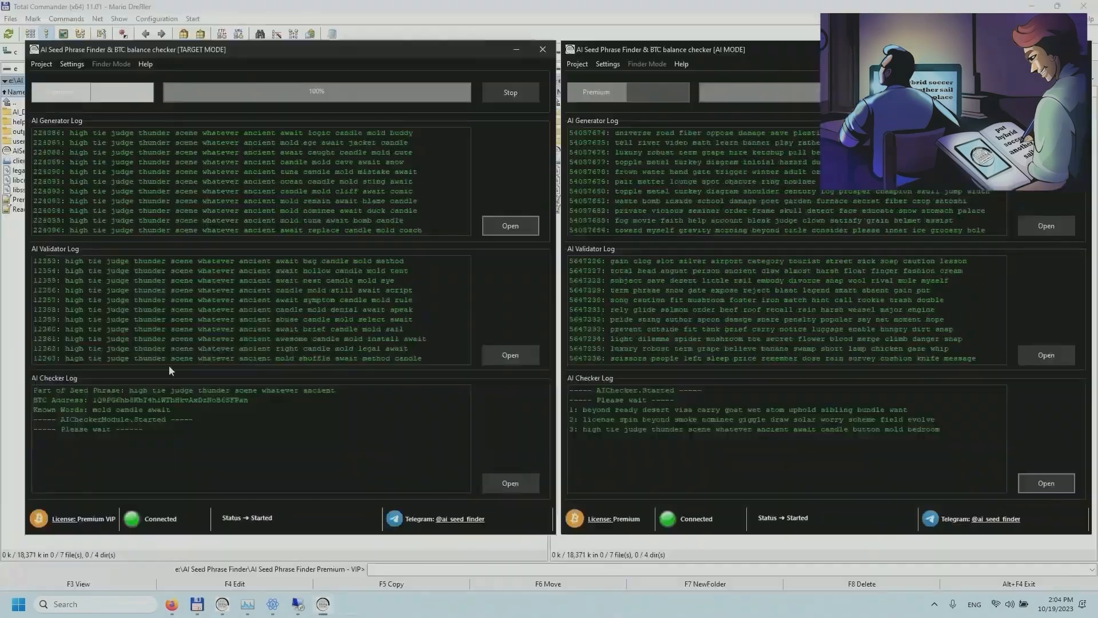
pyautogui.click(599, 37)
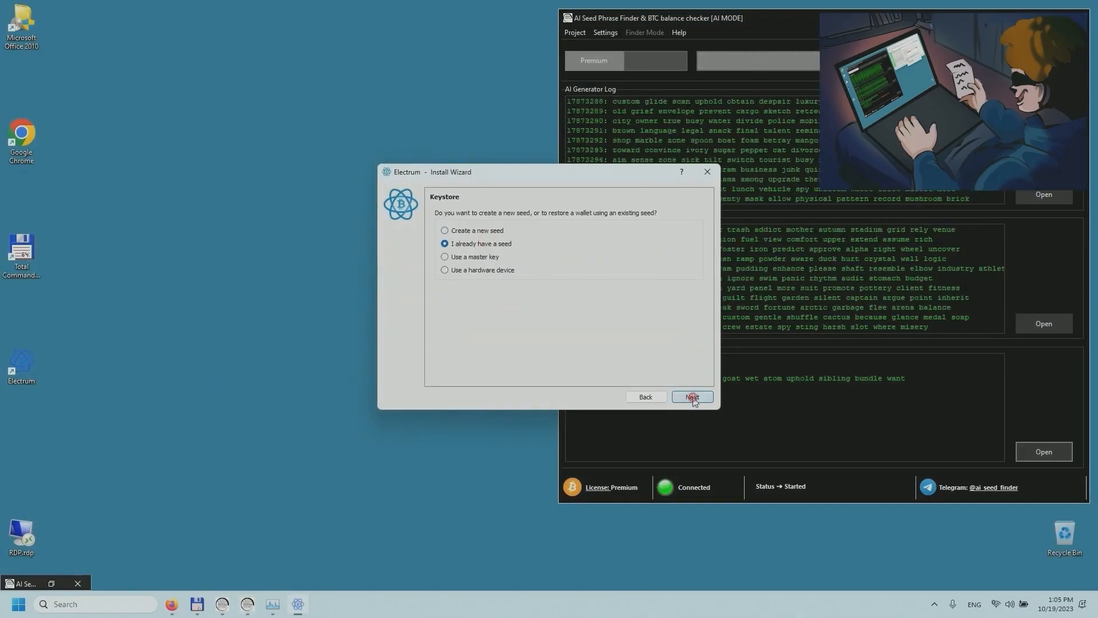
# Step: Choose 'I already have a seed' in Electrum's Keystore step and advance the wizard
pyautogui.click(692, 397)
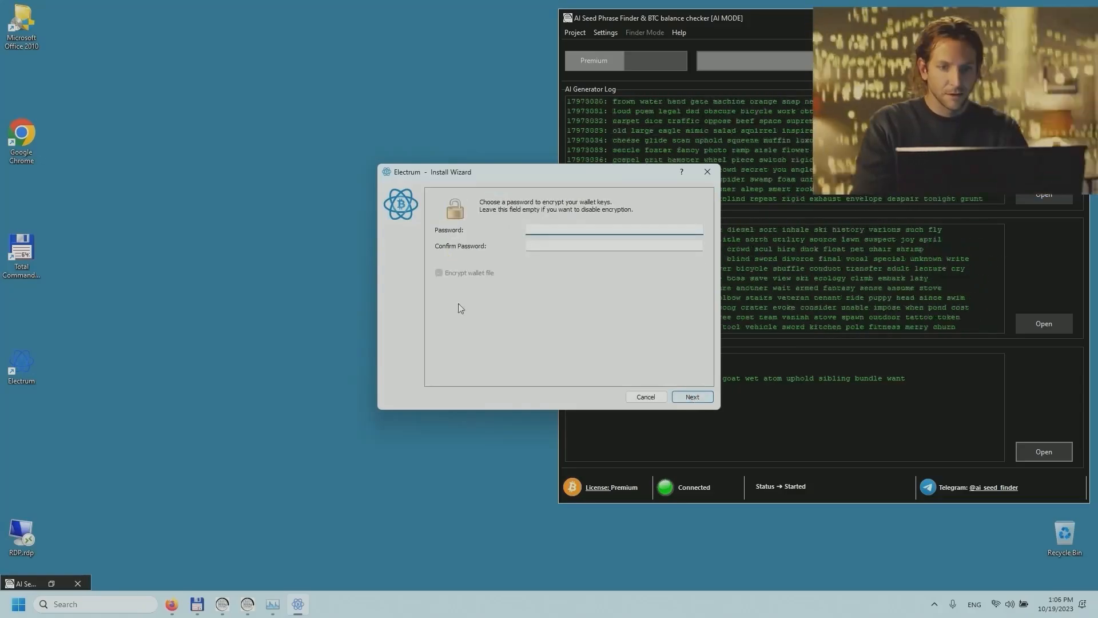